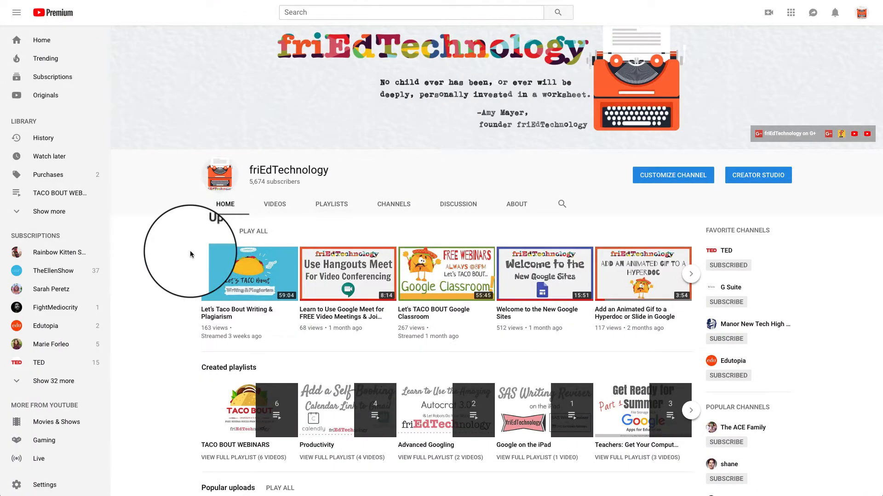
Scroll through the friEdTechnology channel's uploaded videos and open the Slides deck of title slides.
{"action": "scroll", "scroll_direction": "down", "scroll_amount": 3}
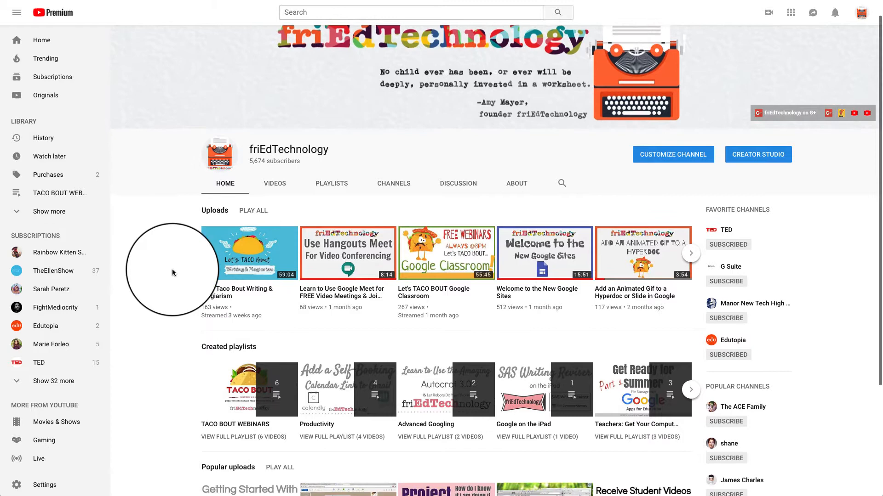
{"action": "scroll", "scroll_direction": "down", "scroll_amount": 3}
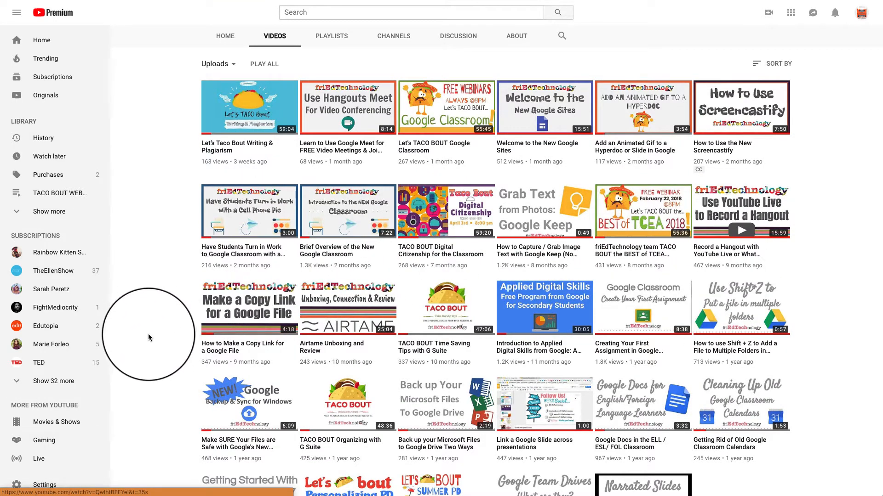
{"action": "scroll", "scroll_direction": "down", "scroll_amount": 3}
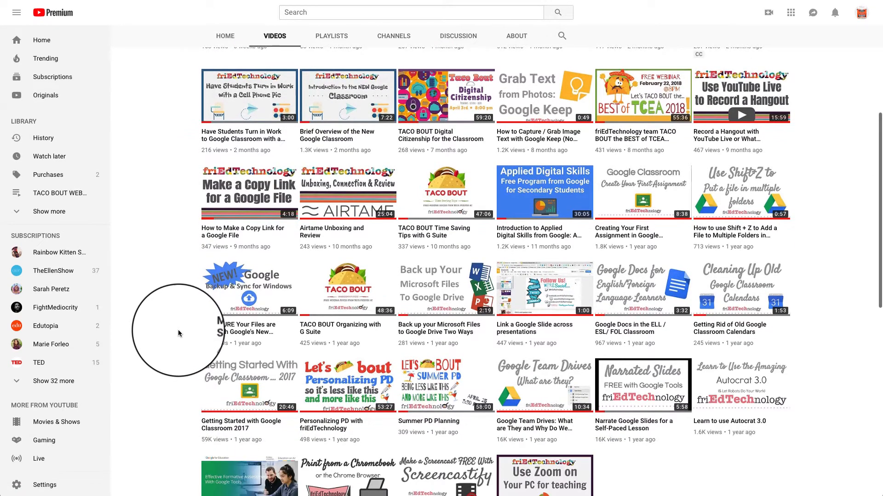
{"action": "scroll", "scroll_direction": "down", "scroll_amount": 3}
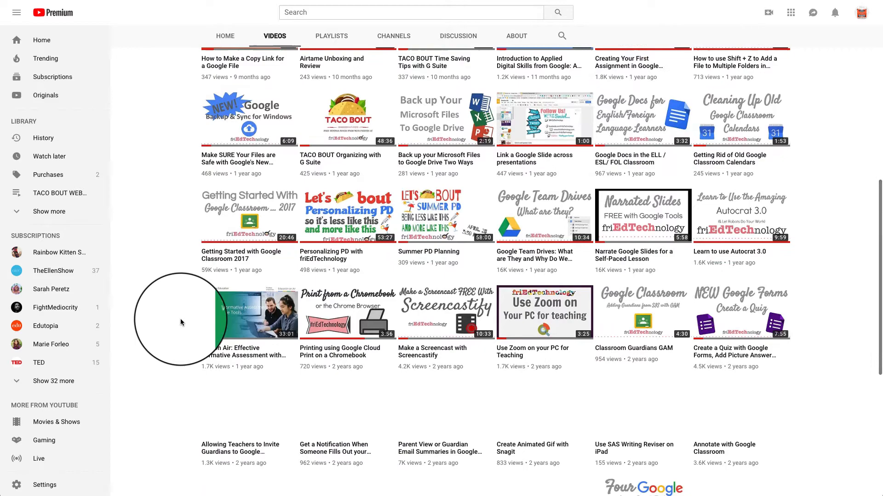
{"action": "scroll", "scroll_direction": "down", "scroll_amount": 3}
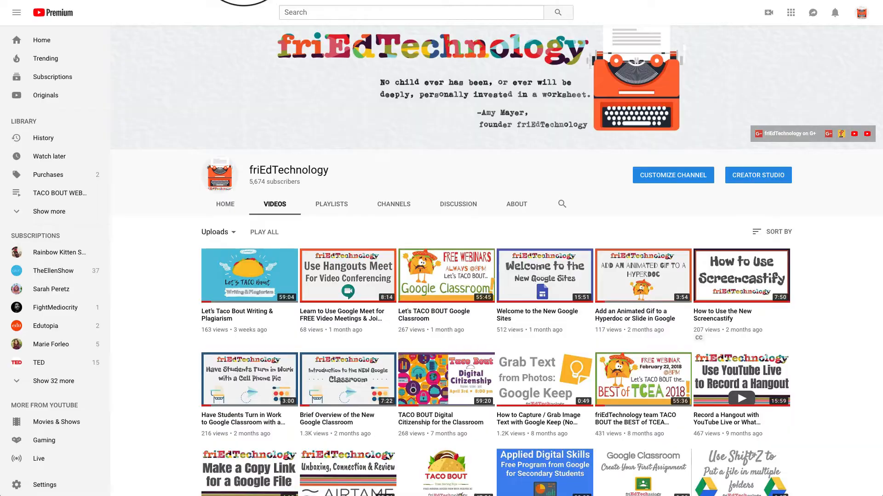
{"action": "left_click", "coordinate": [757, 175]}
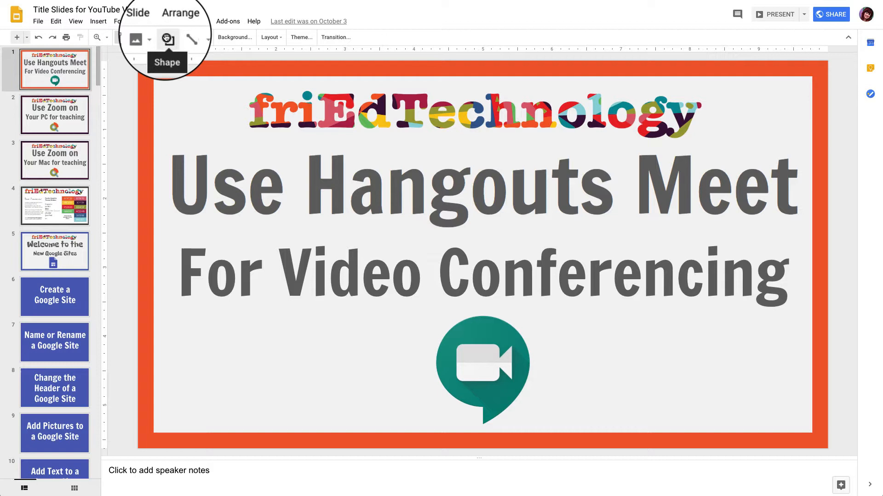
Set the presentation's page setup to Widescreen 16:9 and confirm.
{"action": "left_click", "coordinate": [37, 21]}
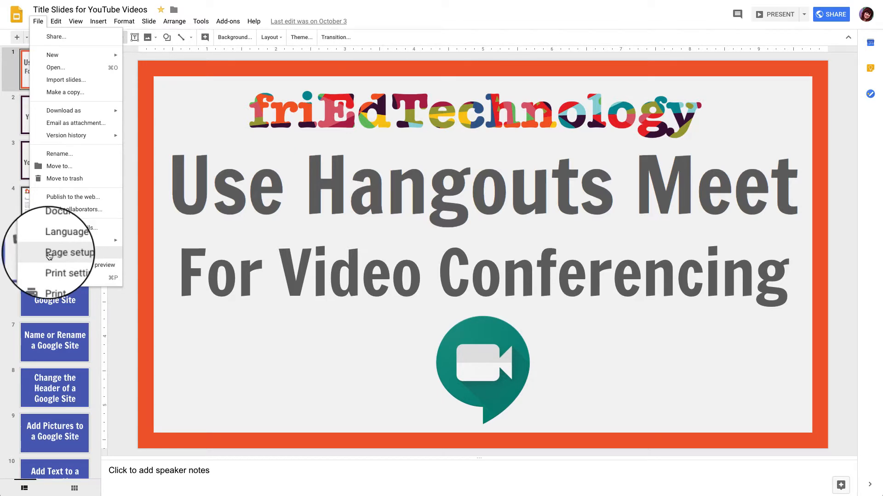
{"action": "left_click", "coordinate": [69, 253]}
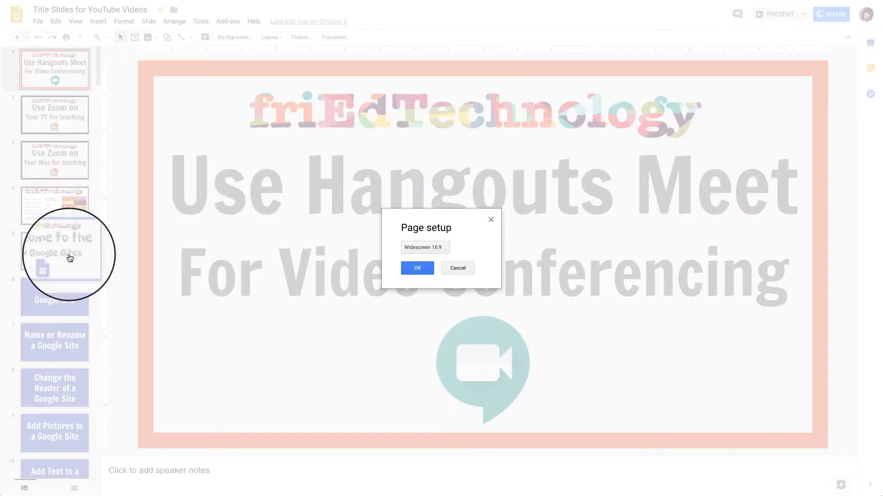
{"action": "left_click", "coordinate": [424, 248]}
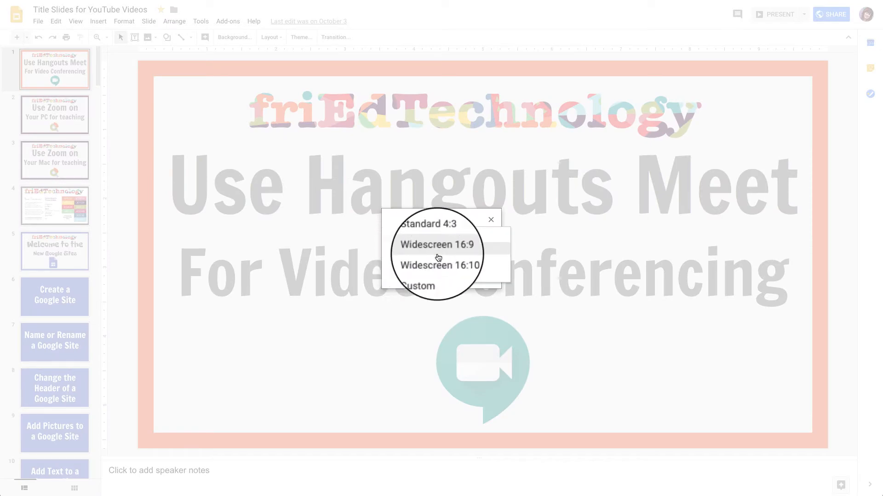
{"action": "left_click", "coordinate": [436, 245]}
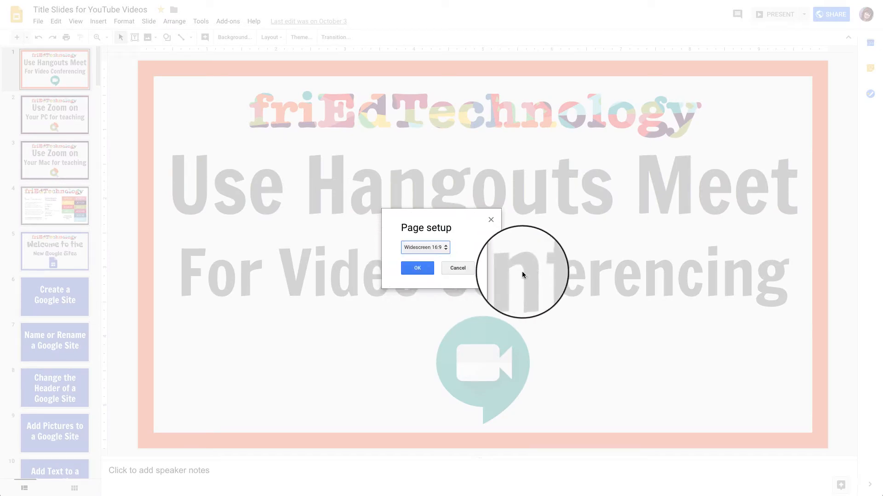
{"action": "left_click", "coordinate": [417, 268]}
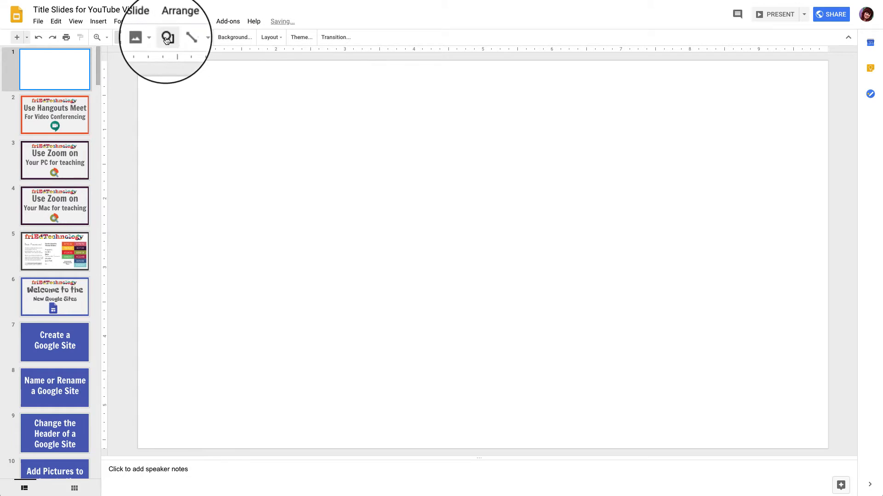
Draw a Frame shape across the whole first slide and narrow its border band to a thin edge.
{"action": "left_click", "coordinate": [54, 115]}
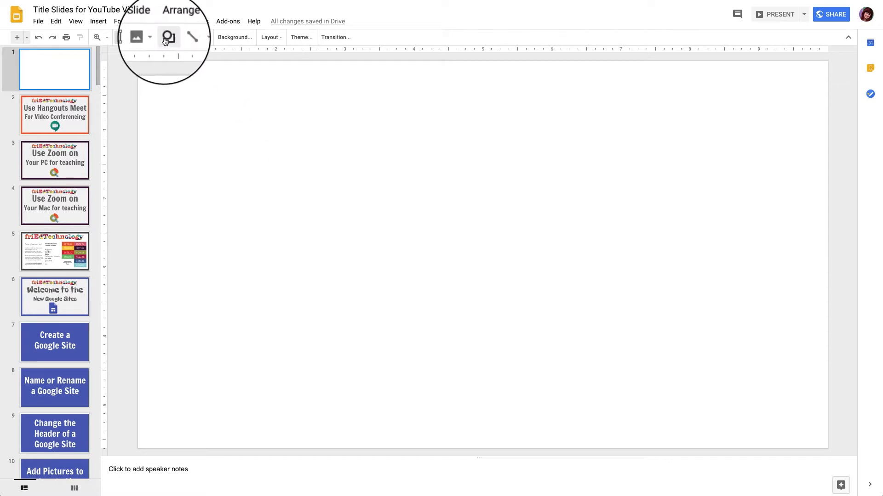
{"action": "left_click", "coordinate": [168, 37]}
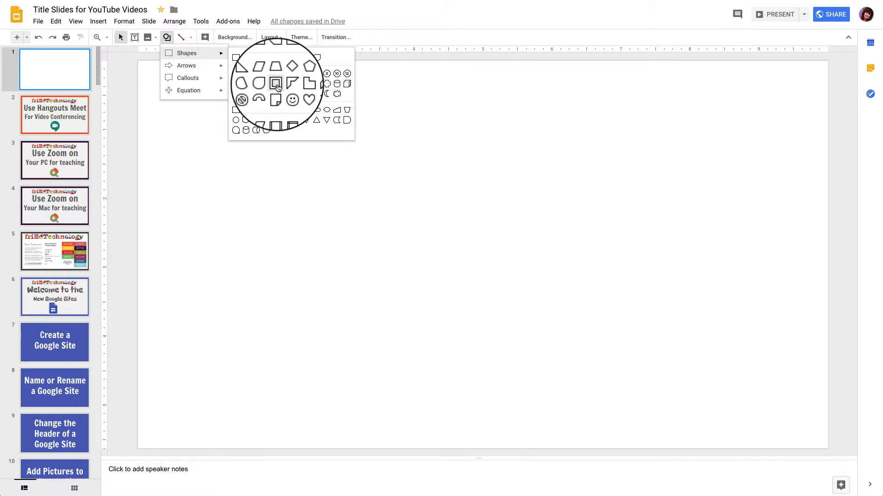
{"action": "left_click", "coordinate": [277, 83]}
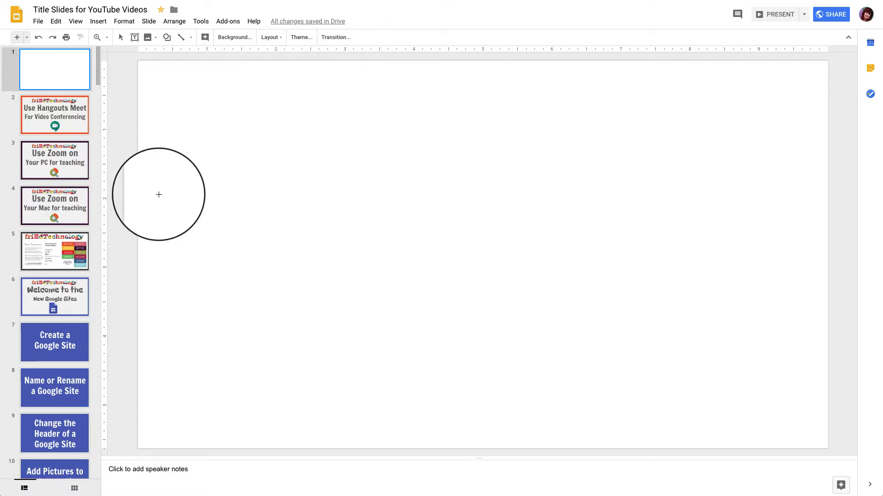
{"action": "left_click_drag", "start_coordinate": [159, 195], "coordinate": [282, 163]}
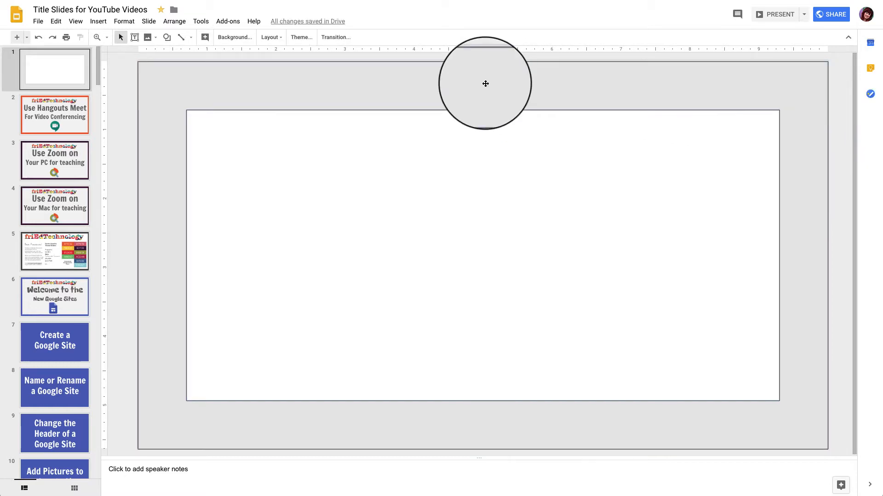
{"action": "left_click", "coordinate": [485, 84]}
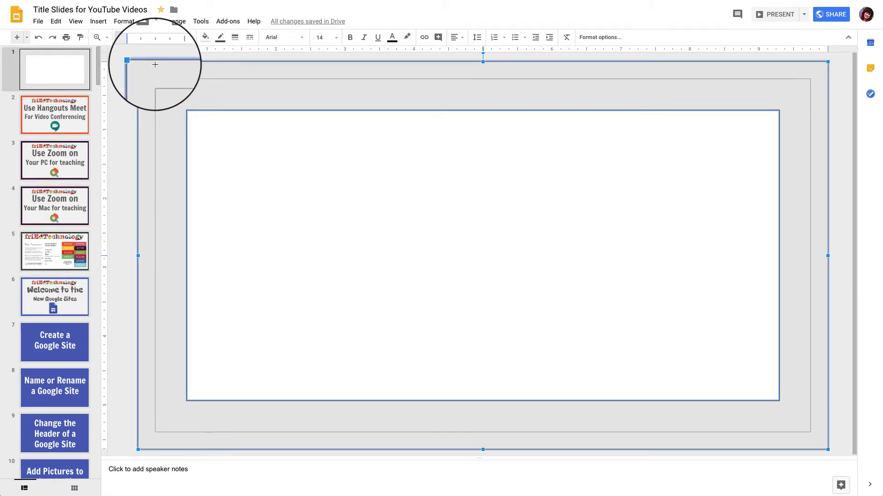
{"action": "left_click_drag", "start_coordinate": [320, 83], "coordinate": [413, 172]}
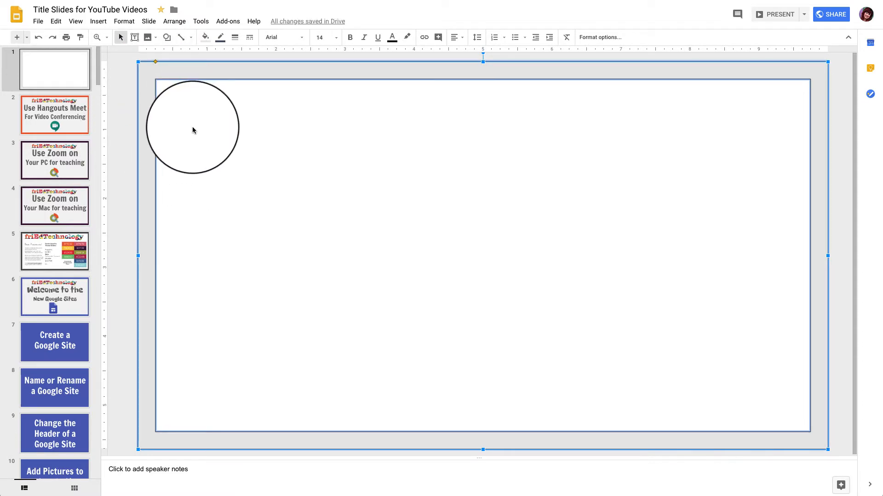
Select the friEdTechnology logo on the Hangouts Meet slide to copy it onto slide 1.
{"action": "left_click", "coordinate": [54, 115]}
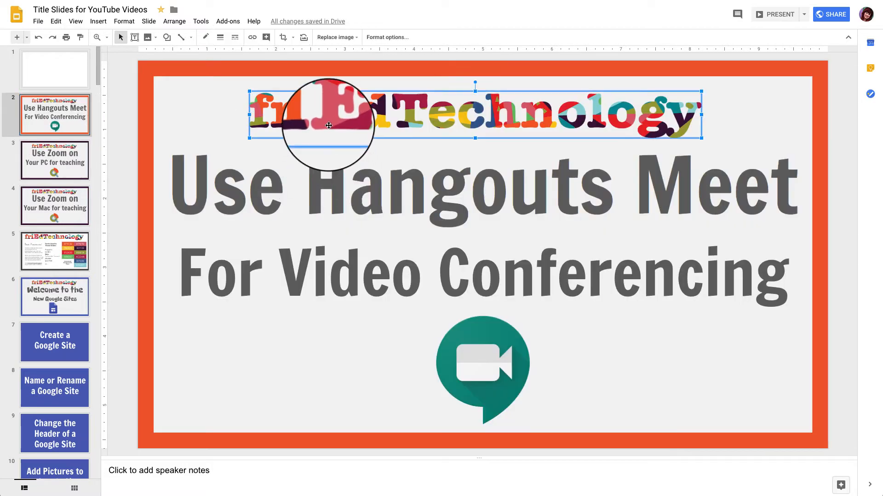
{"action": "left_click", "coordinate": [55, 69]}
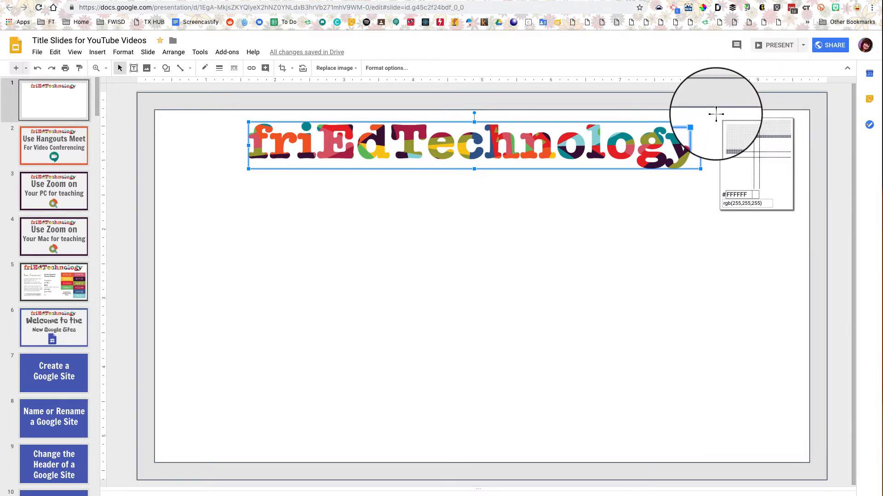
{"action": "mouse_move", "coordinate": [679, 163]}
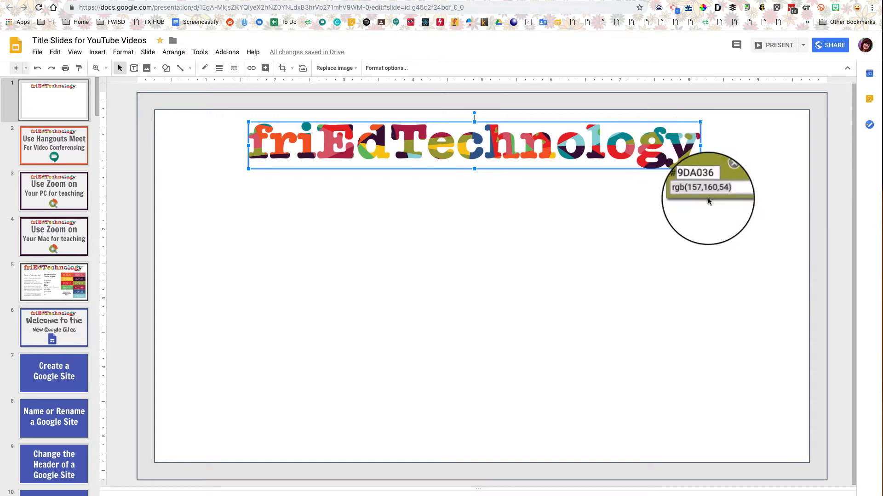
{"action": "mouse_move", "coordinate": [743, 199]}
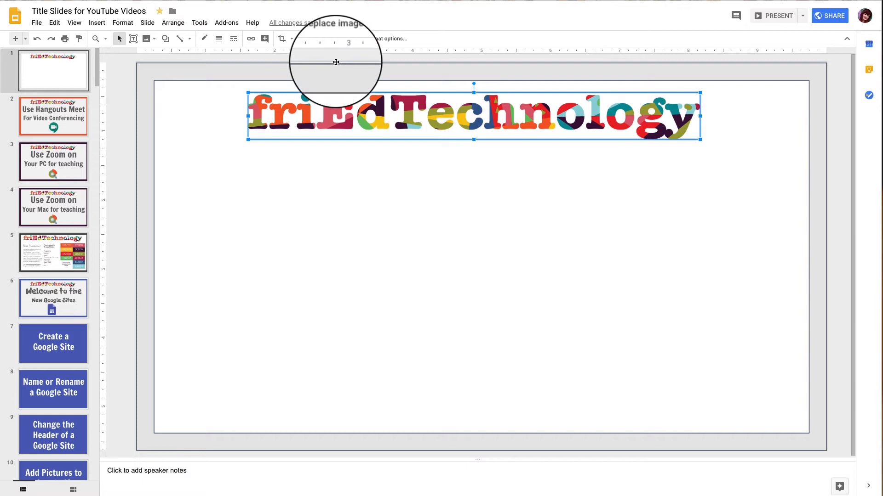
Fill the frame with the sampled olive green and adjust its border thickness.
{"action": "left_click", "coordinate": [204, 38]}
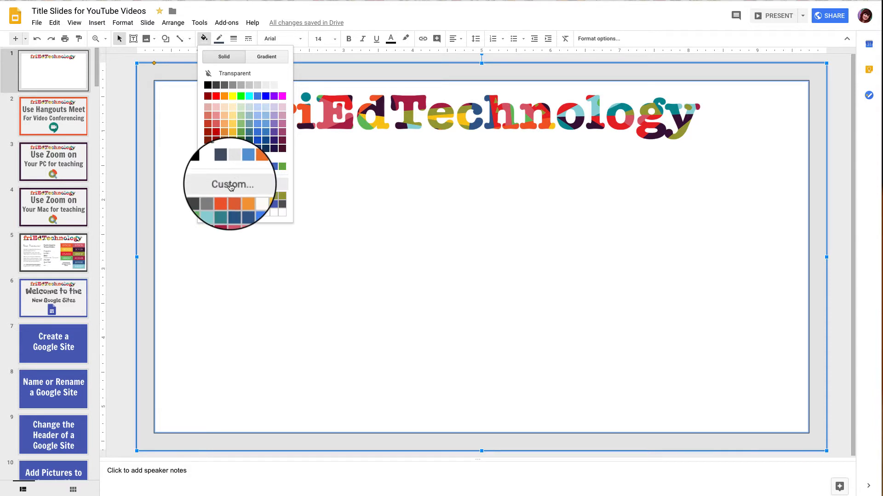
{"action": "left_click", "coordinate": [232, 184]}
{"action": "type", "text": "#9da036ff"}
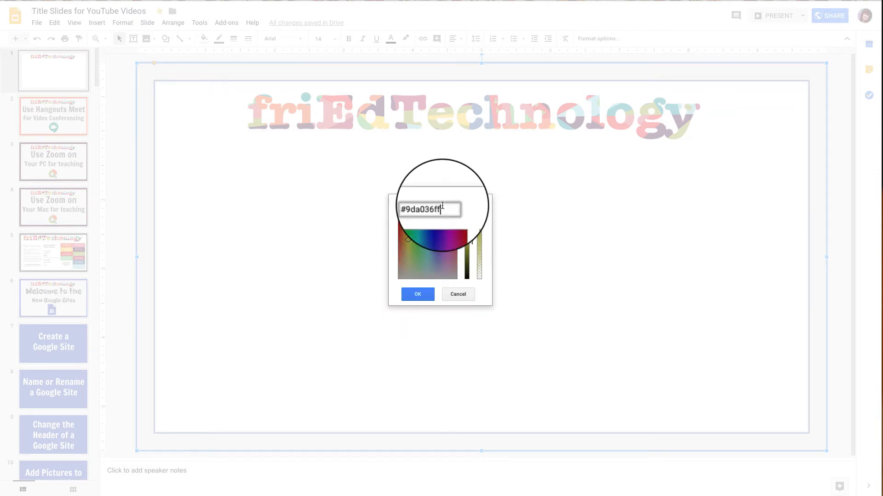
{"action": "left_click", "coordinate": [417, 294]}
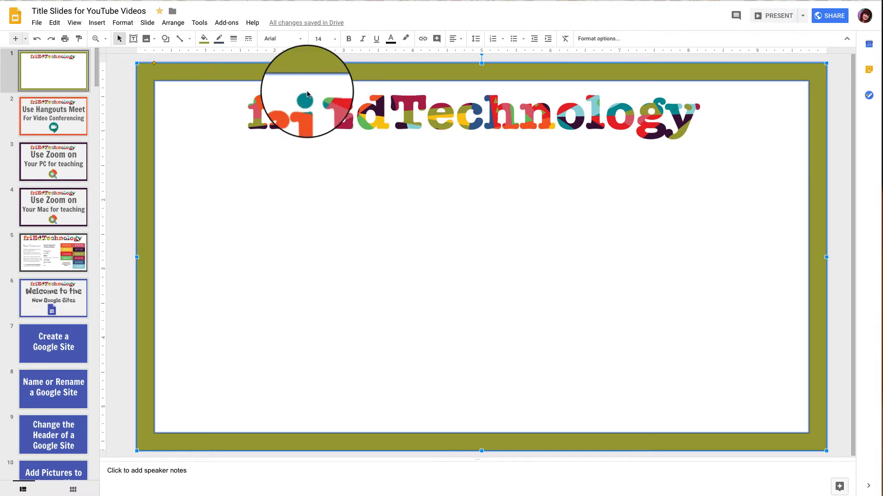
{"action": "left_click", "coordinate": [219, 39]}
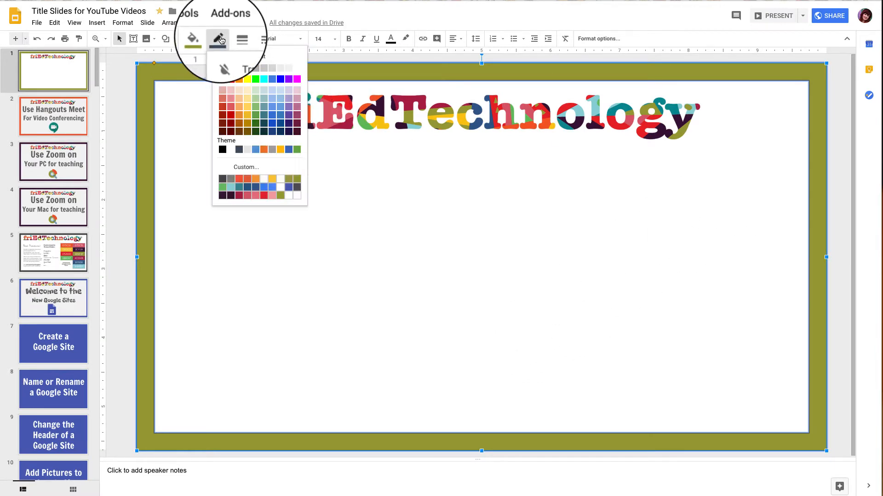
{"action": "left_click", "coordinate": [232, 39]}
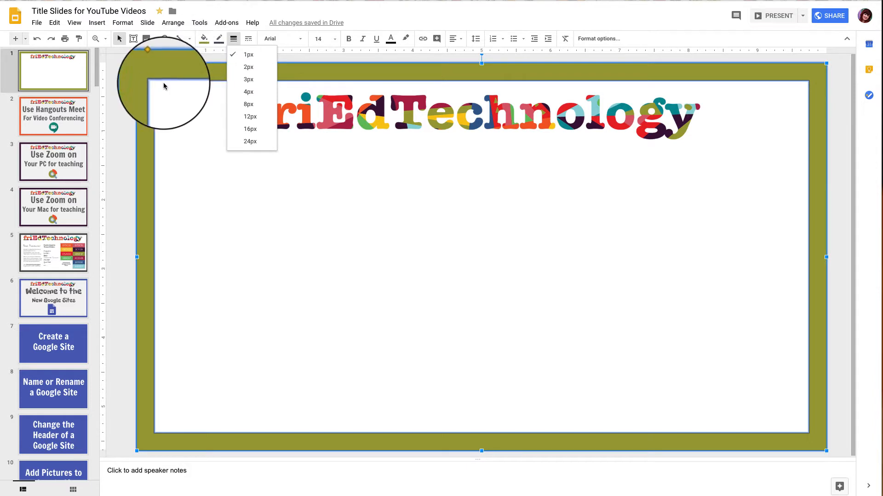
{"action": "left_click", "coordinate": [248, 55]}
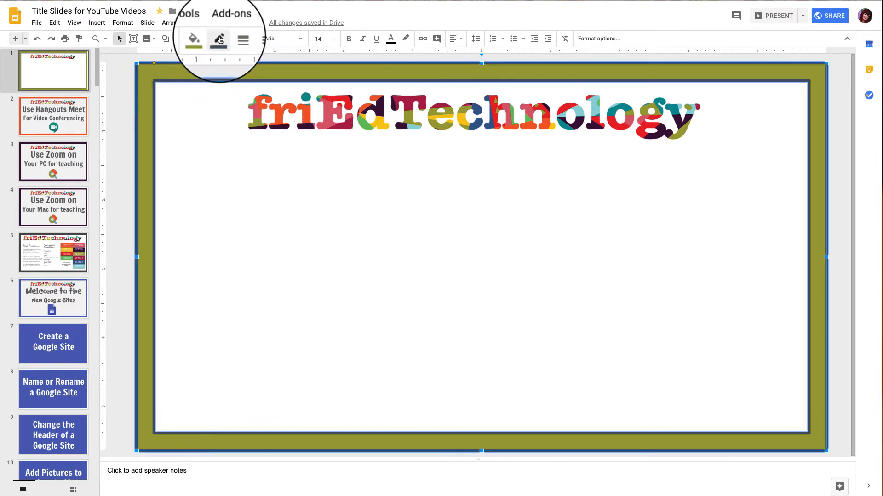
Recolour the frame's outline with custom swatches so no dark inner border shows.
{"action": "left_click", "coordinate": [219, 38]}
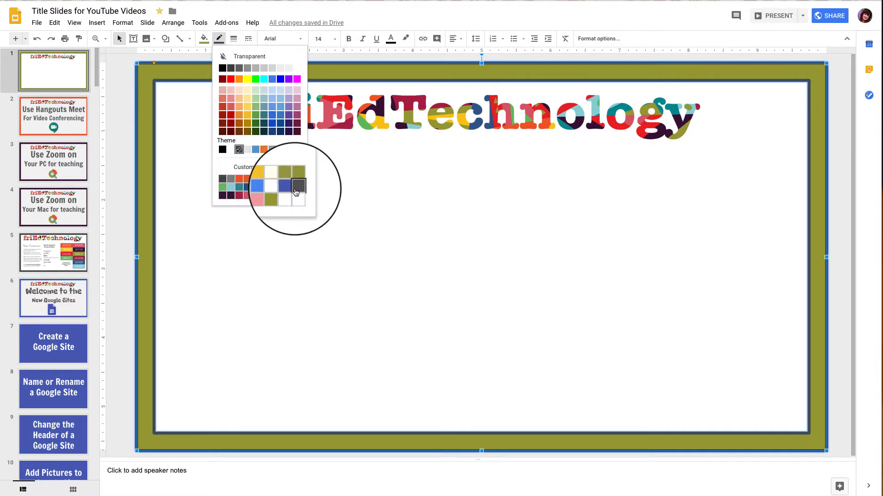
{"action": "left_click", "coordinate": [298, 186]}
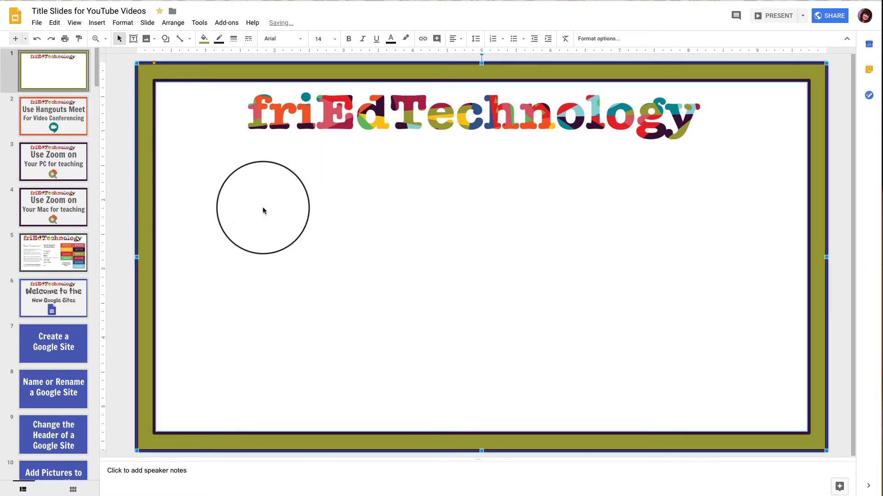
{"action": "left_click", "coordinate": [219, 39]}
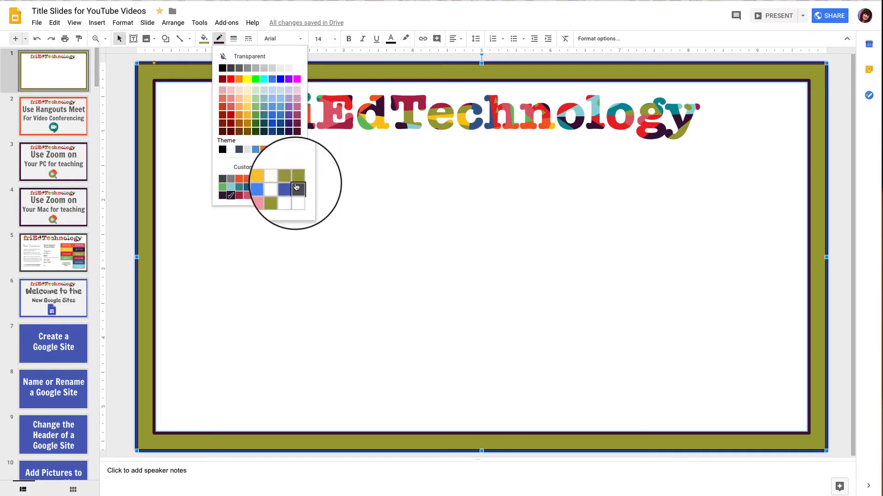
{"action": "left_click", "coordinate": [297, 188]}
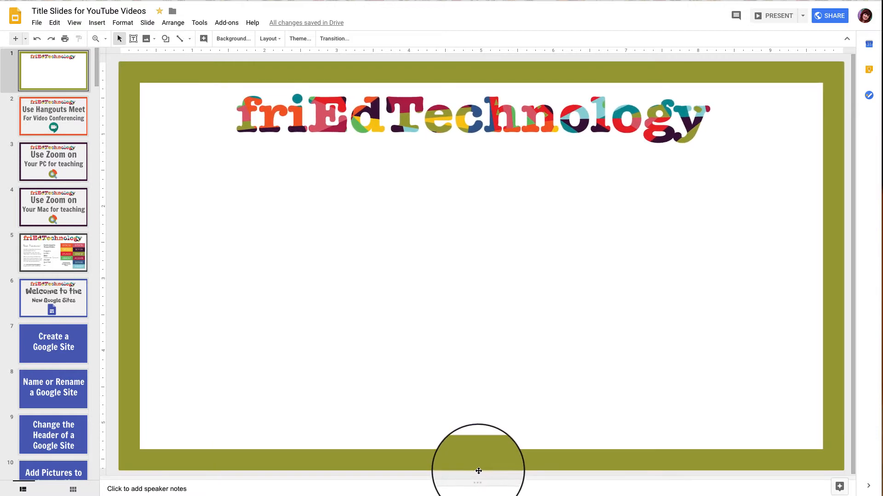
{"action": "mouse_move", "coordinate": [529, 148]}
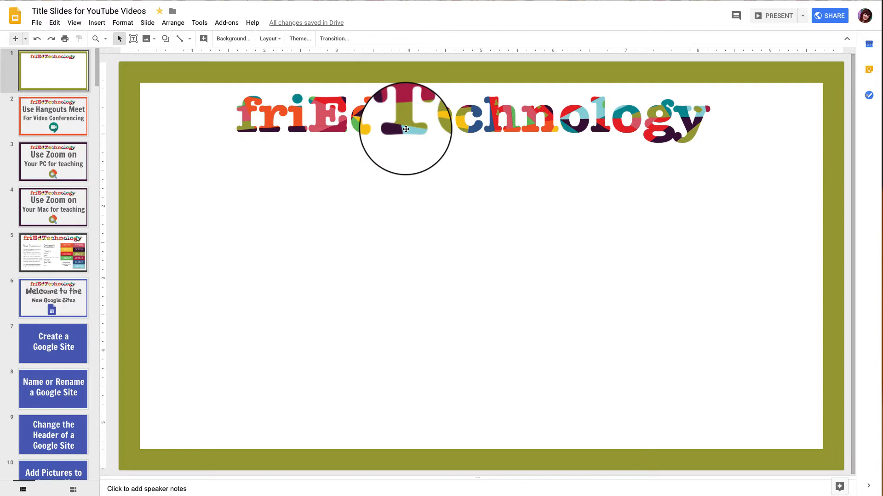
{"action": "left_click_drag", "start_coordinate": [405, 129], "coordinate": [377, 126]}
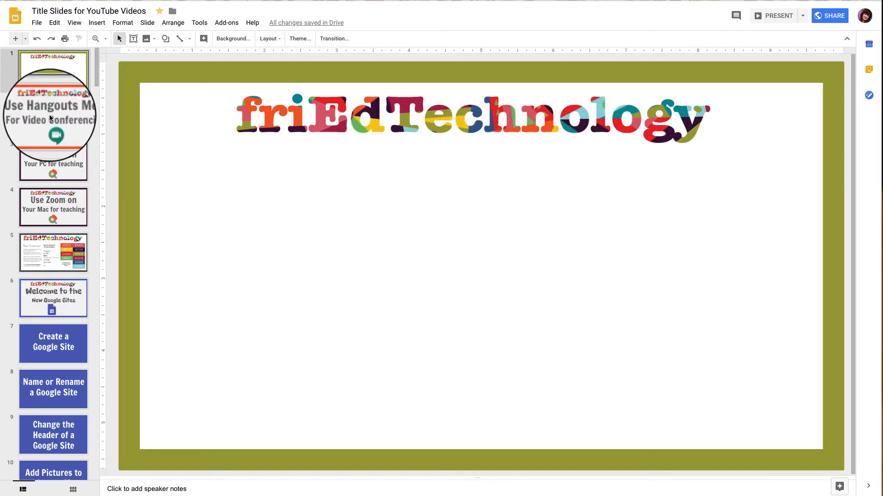
{"action": "left_click", "coordinate": [54, 116]}
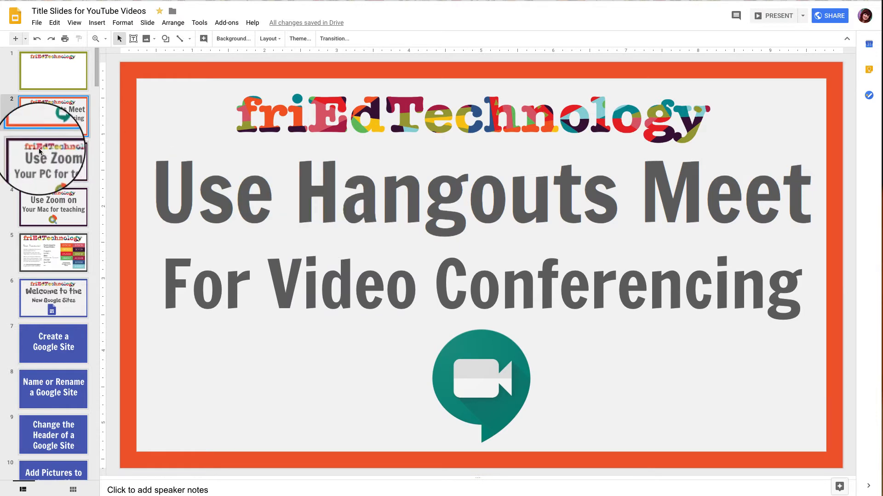
{"action": "left_click", "coordinate": [54, 71]}
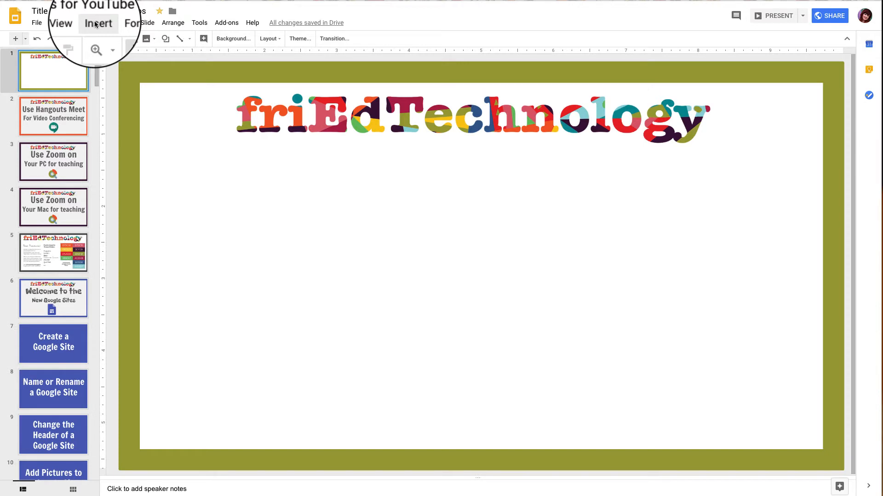
{"action": "left_click", "coordinate": [97, 23]}
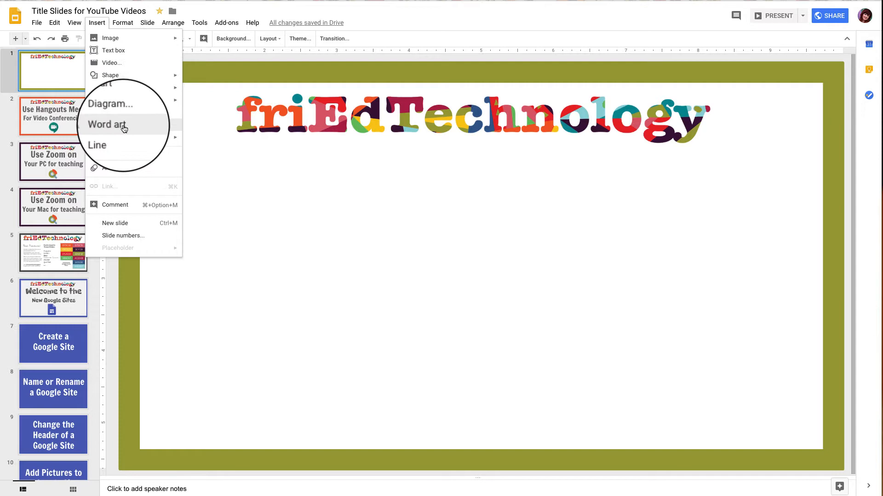
Insert word art 'Make a Custom Thumbnail for YouTube with Slides' and enlarge it across the slide.
{"action": "left_click", "coordinate": [106, 124]}
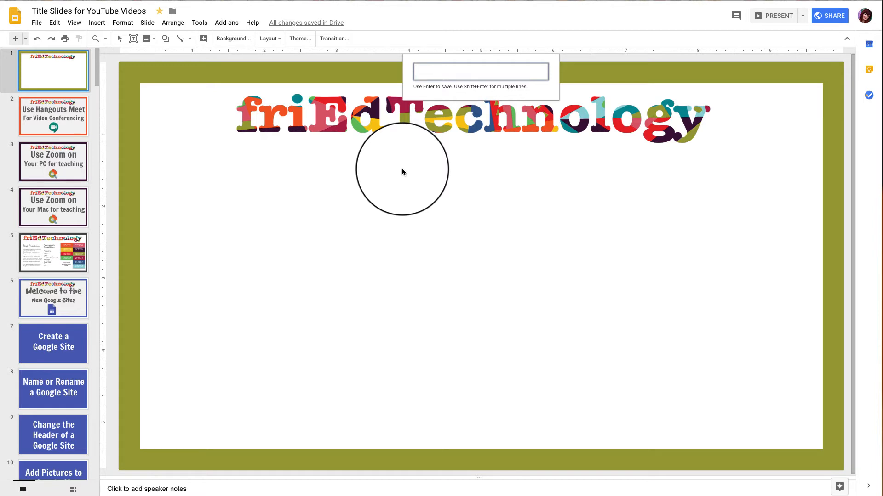
{"action": "type", "text": "Mak"}
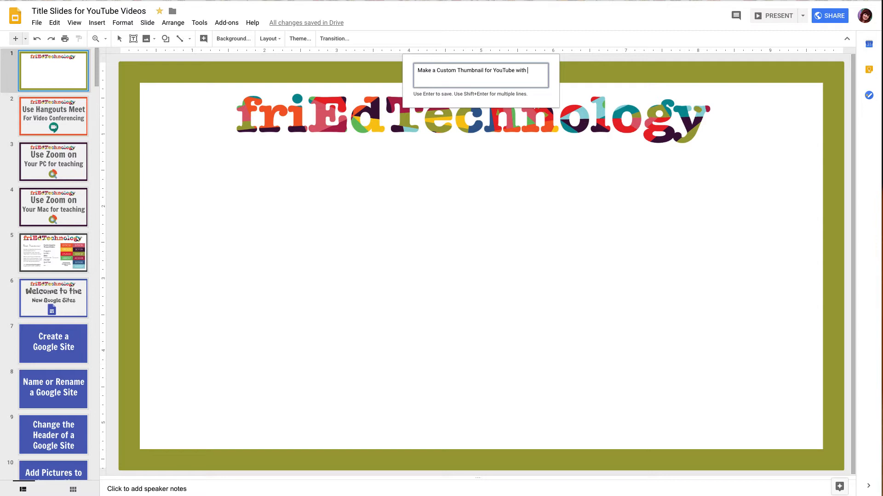
{"action": "type", "text": "Slides"}
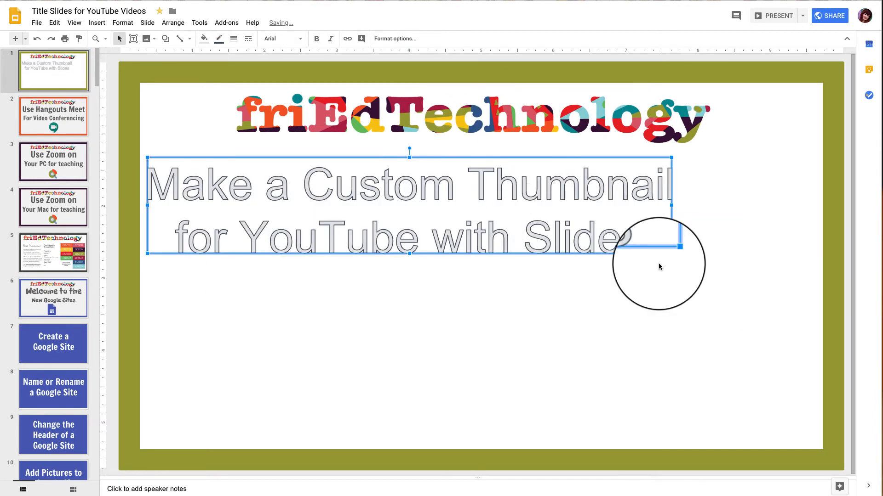
{"action": "left_click_drag", "start_coordinate": [672, 252], "coordinate": [815, 366]}
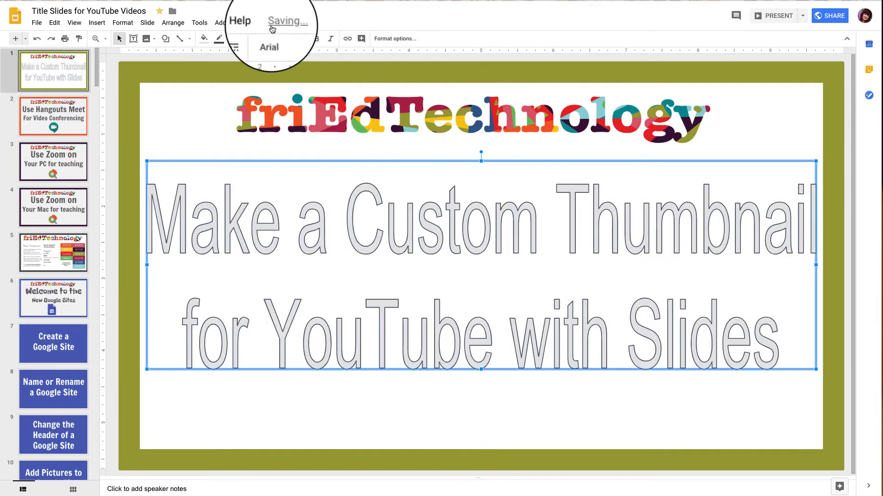
Fit the word art within the slide and browse fonts, comparing with the Hangouts Meet title.
{"action": "left_click", "coordinate": [279, 39]}
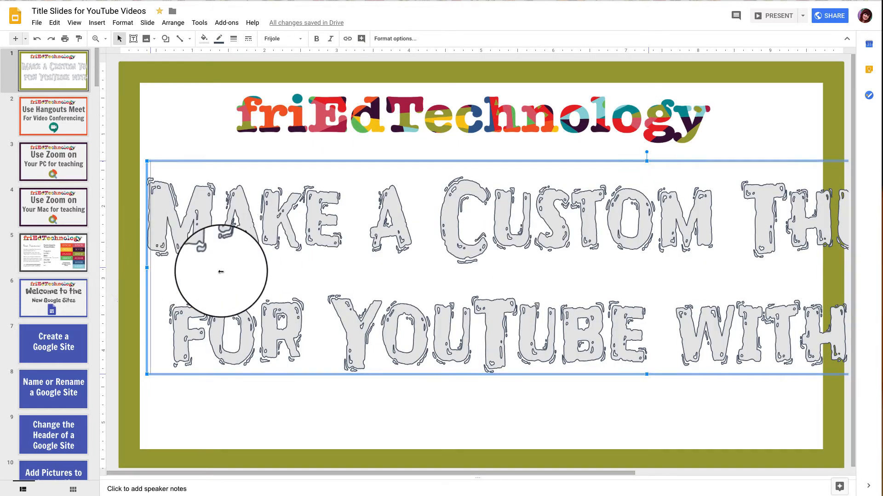
{"action": "left_click_drag", "start_coordinate": [221, 272], "coordinate": [318, 265]}
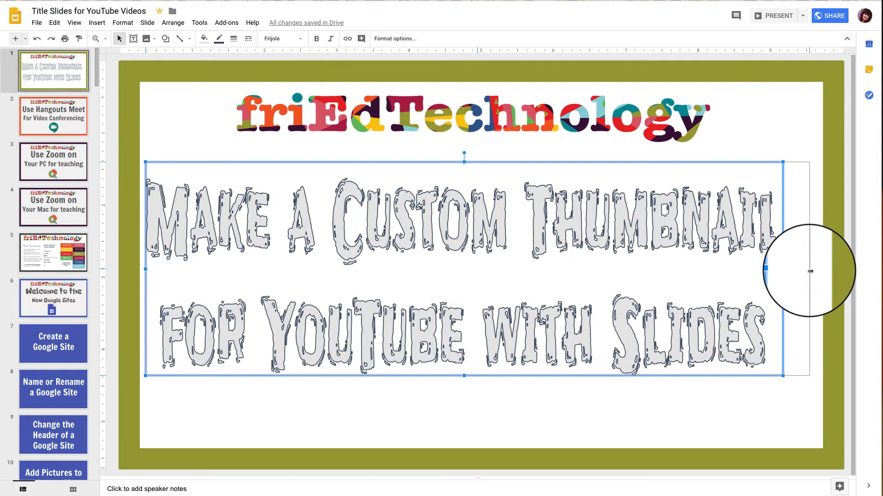
{"action": "left_click", "coordinate": [279, 38]}
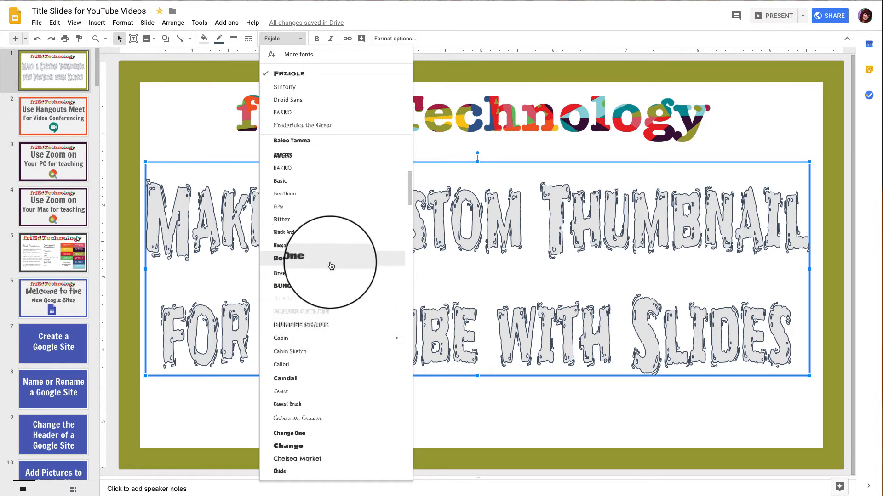
{"action": "scroll", "scroll_direction": "down", "scroll_amount": 3}
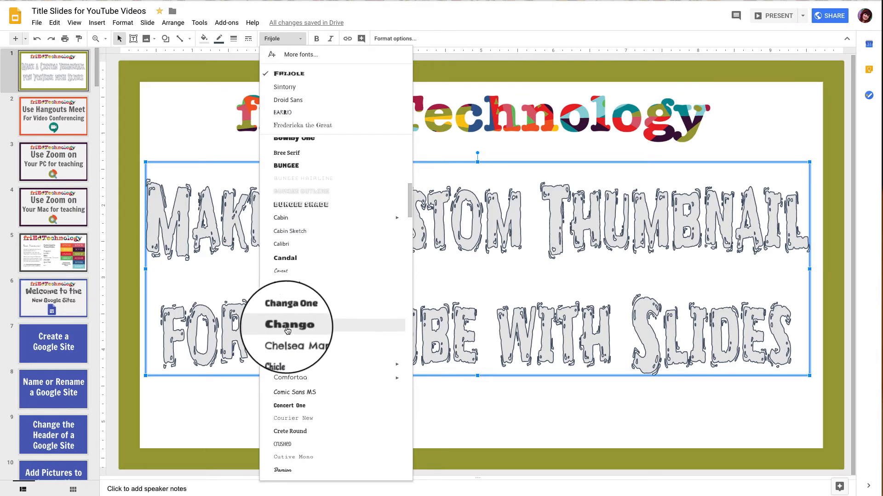
{"action": "left_click", "coordinate": [54, 116]}
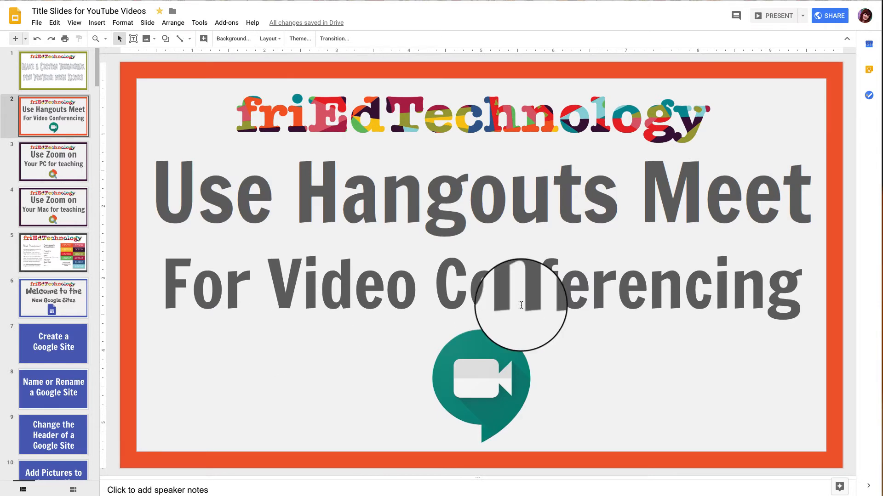
{"action": "left_click", "coordinate": [54, 71]}
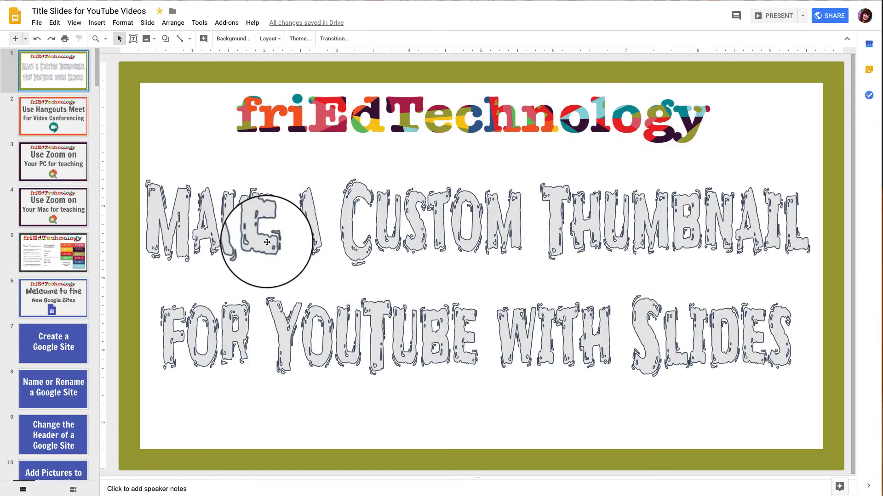
Try a tall condensed font on the title and keep browsing toward the heavy Erica One style.
{"action": "left_click", "coordinate": [268, 242]}
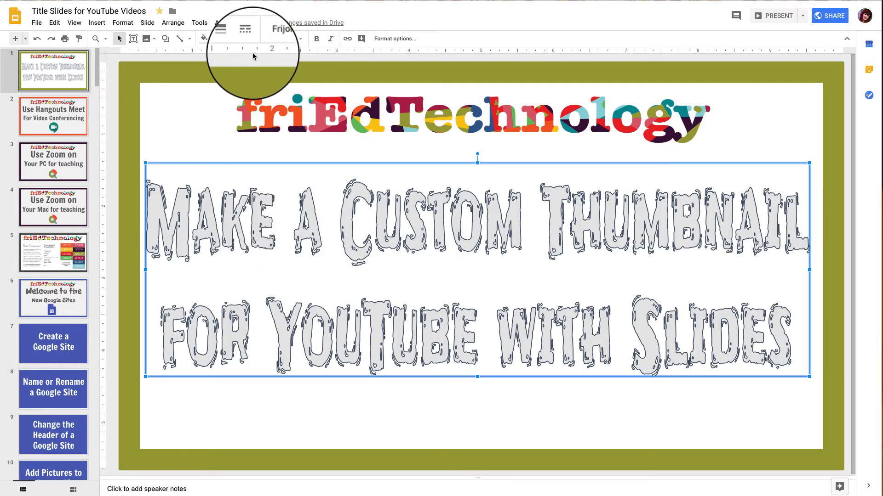
{"action": "left_click", "coordinate": [280, 39]}
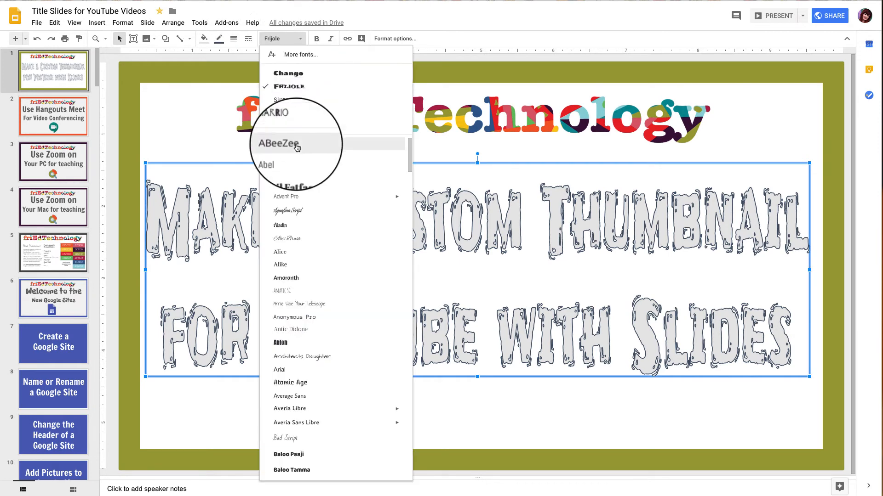
{"action": "left_click", "coordinate": [277, 145]}
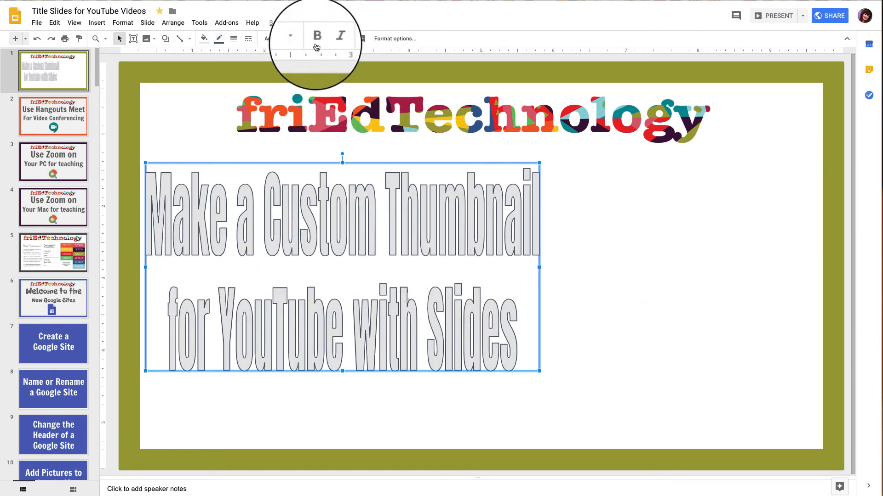
{"action": "left_click", "coordinate": [281, 38]}
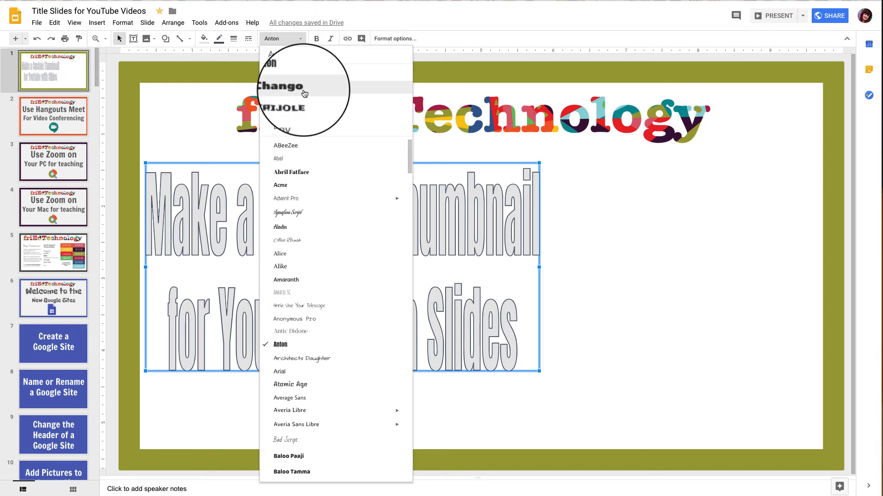
{"action": "scroll", "scroll_direction": "down", "scroll_amount": 3}
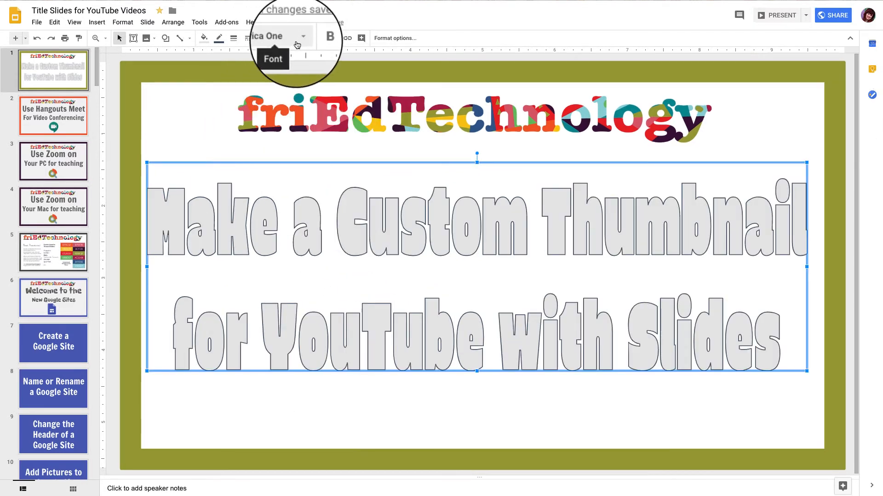
Nudge the word art right and test orange, dark blue and red-orange fills, ending on dark gray.
{"action": "left_click", "coordinate": [202, 38]}
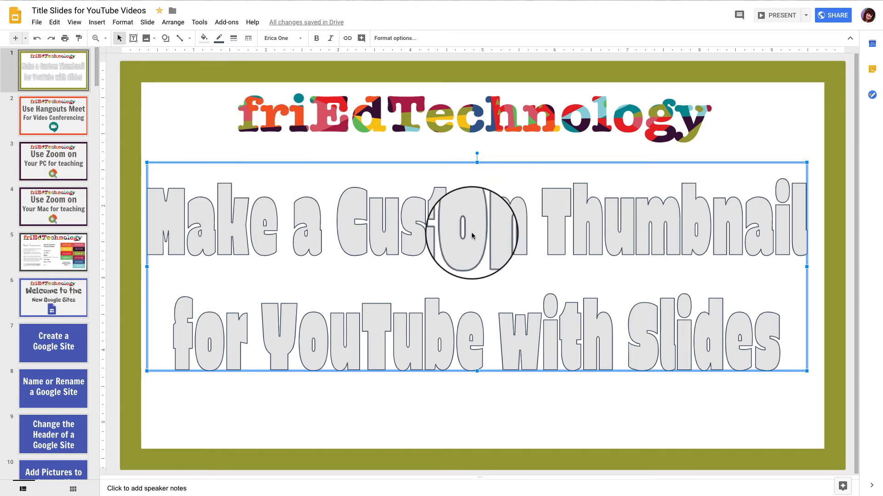
{"action": "left_click_drag", "start_coordinate": [472, 236], "coordinate": [478, 238]}
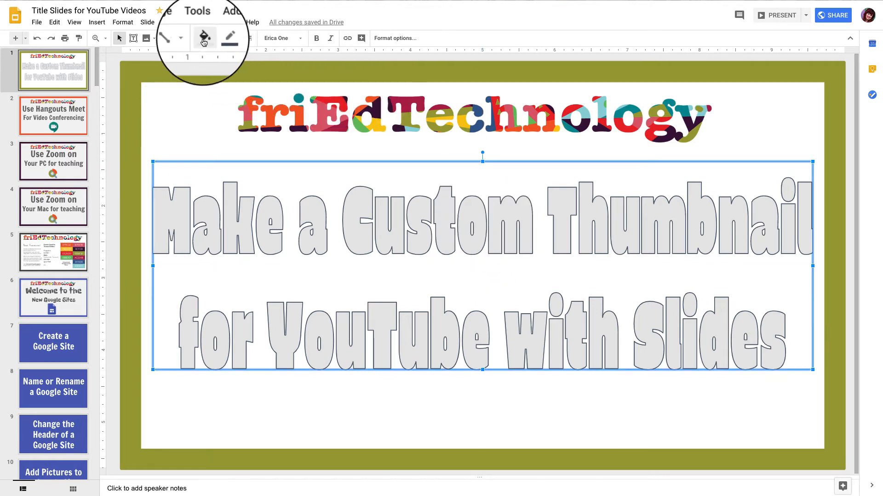
{"action": "left_click", "coordinate": [202, 38]}
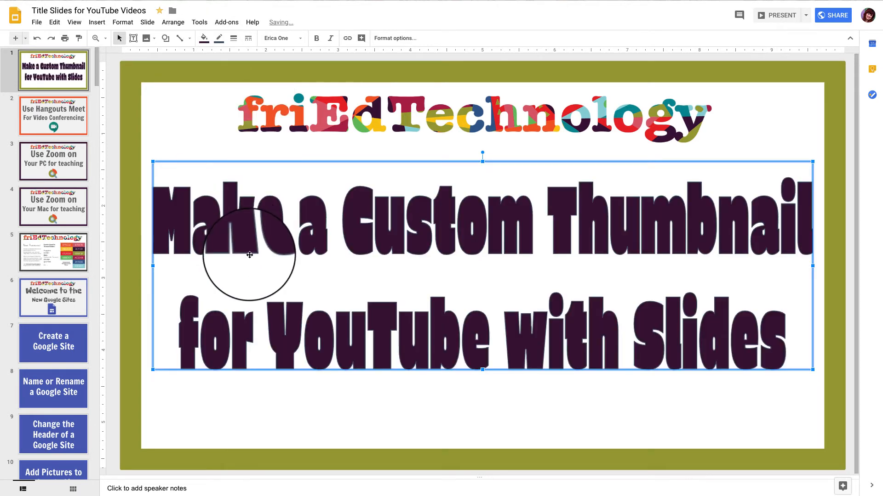
{"action": "left_click", "coordinate": [203, 37]}
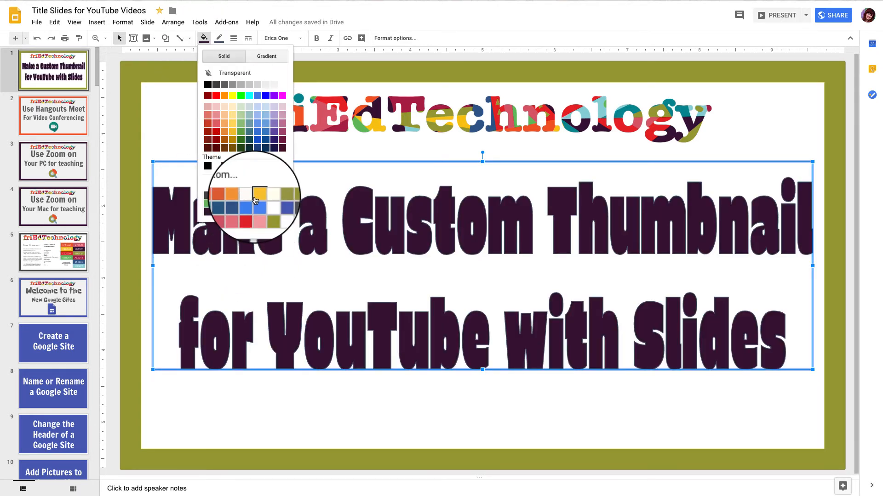
{"action": "left_click", "coordinate": [241, 195]}
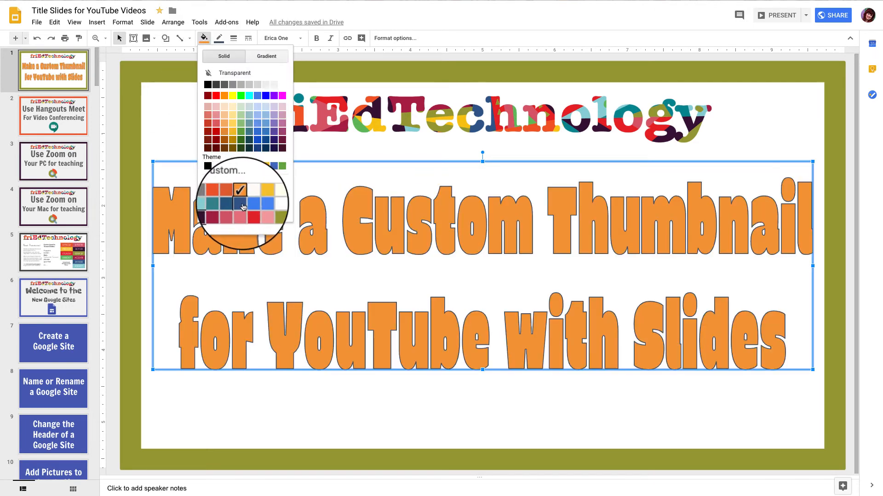
{"action": "left_click", "coordinate": [257, 190]}
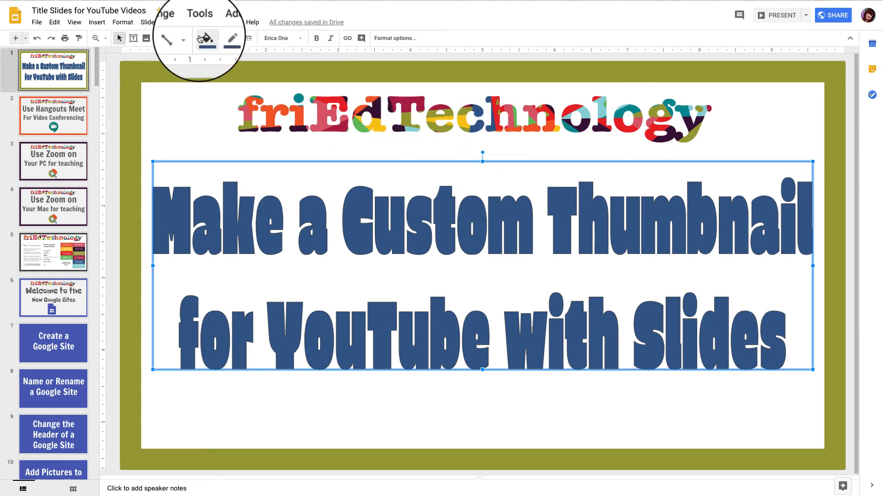
{"action": "left_click", "coordinate": [204, 38]}
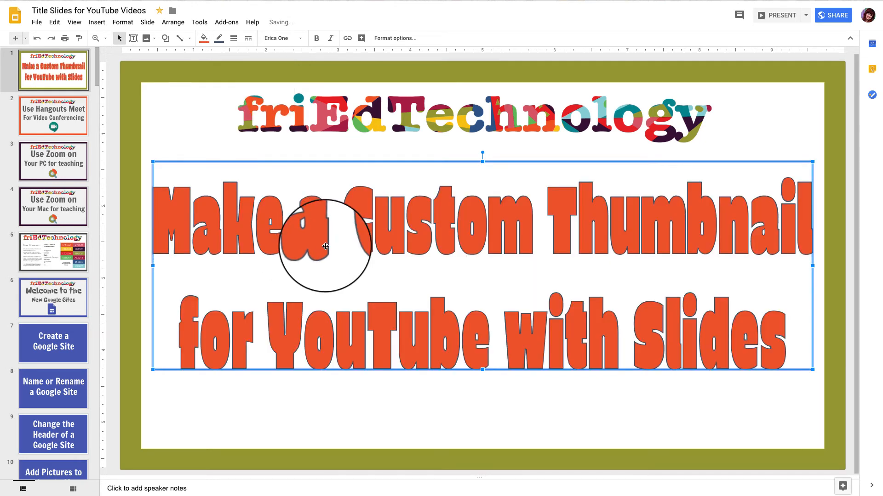
{"action": "left_click", "coordinate": [203, 39]}
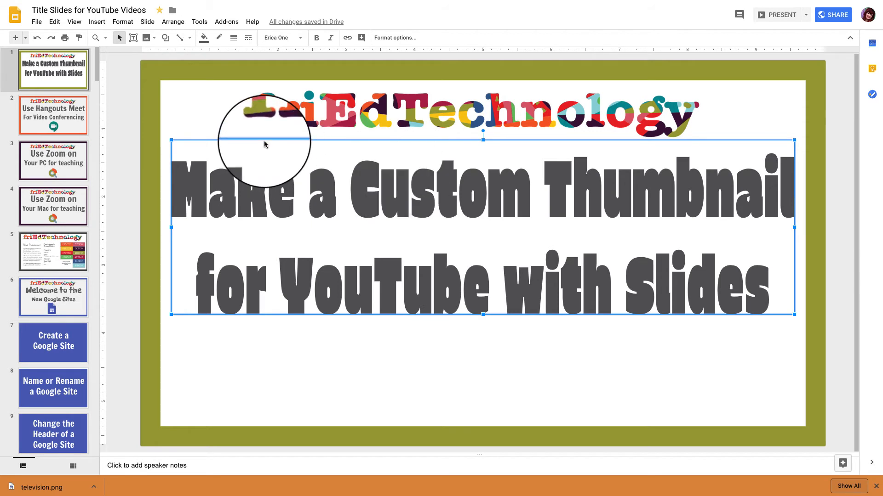
Download the current title slide as a PNG image via File > Download as.
{"action": "left_click_drag", "start_coordinate": [265, 144], "coordinate": [265, 150]}
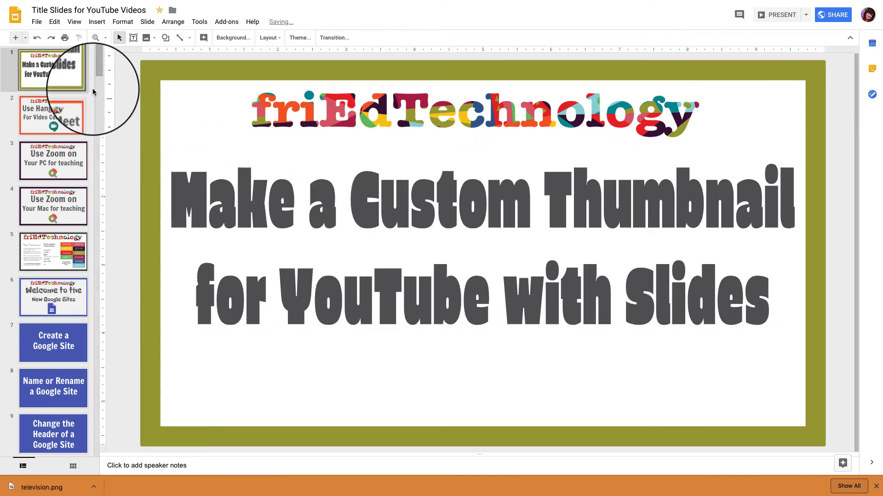
{"action": "left_click", "coordinate": [36, 21]}
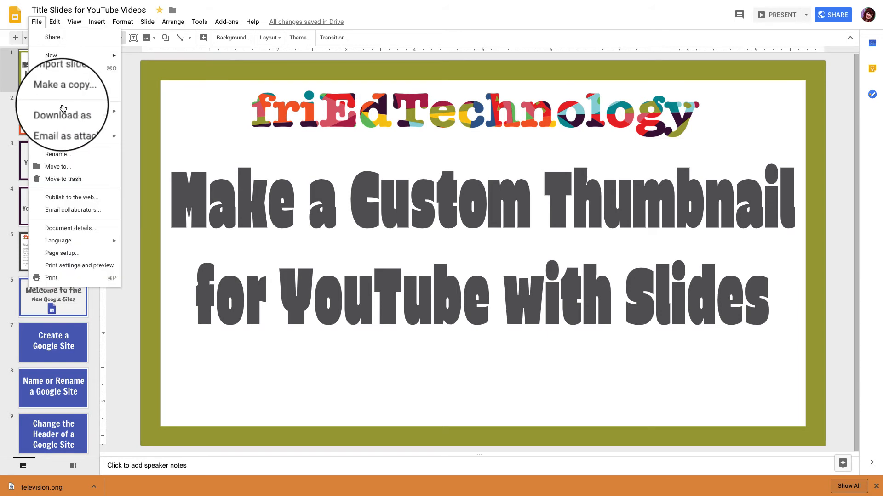
{"action": "left_click", "coordinate": [62, 111]}
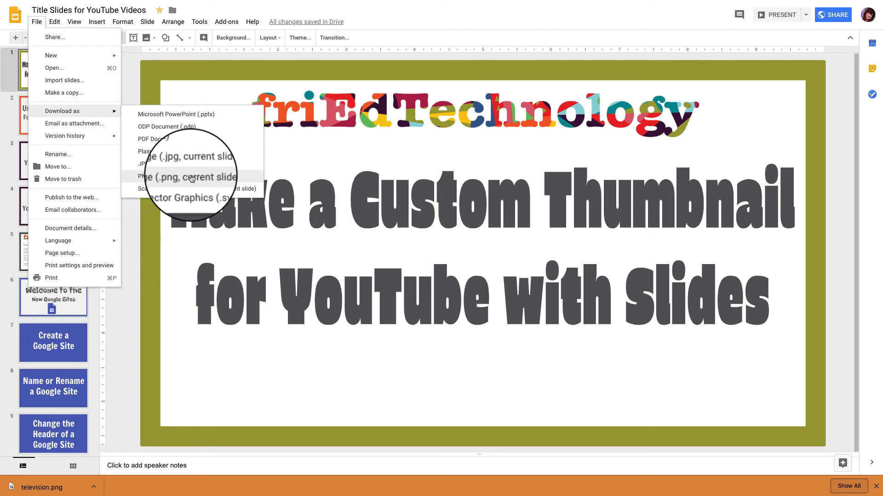
{"action": "left_click", "coordinate": [184, 177]}
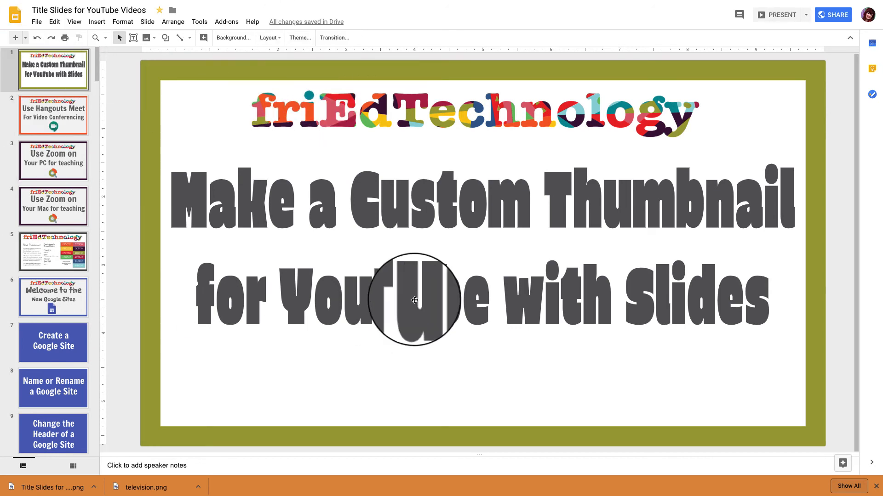
{"action": "mouse_move", "coordinate": [188, 144]}
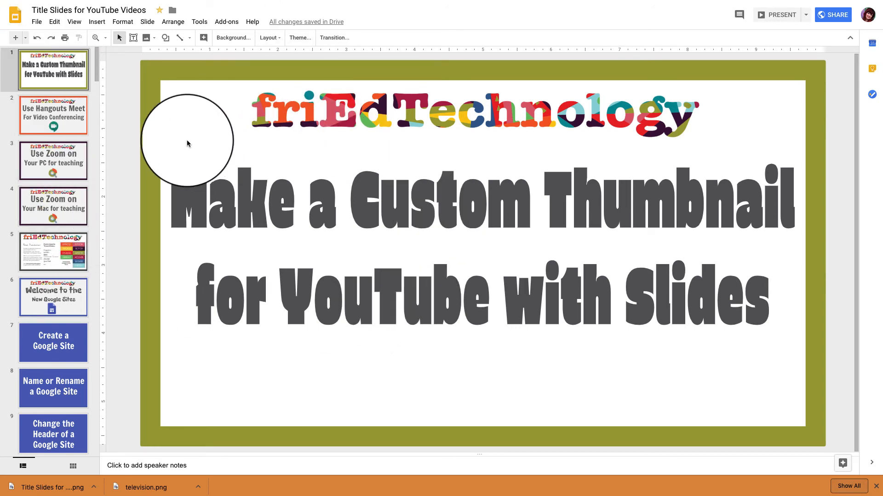
Reopen Page setup, choose the Widescreen 16:9 shape and confirm.
{"action": "left_click", "coordinate": [36, 21]}
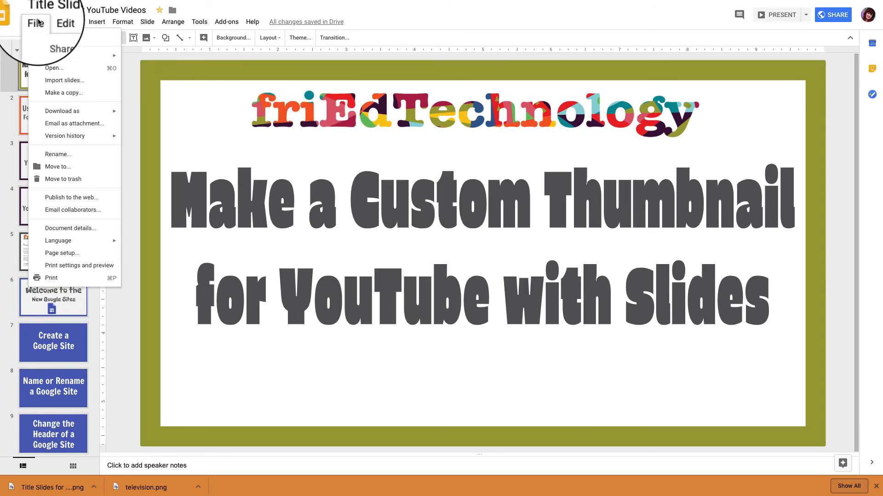
{"action": "mouse_move", "coordinate": [66, 236]}
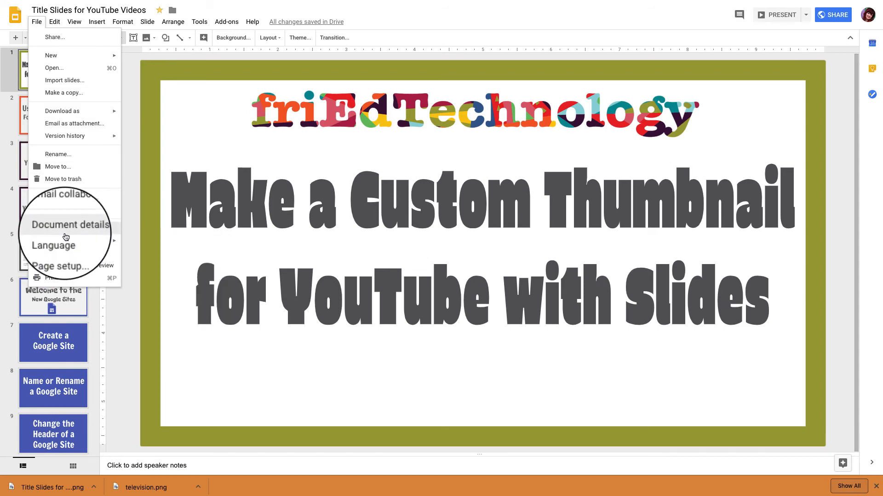
{"action": "left_click", "coordinate": [61, 266]}
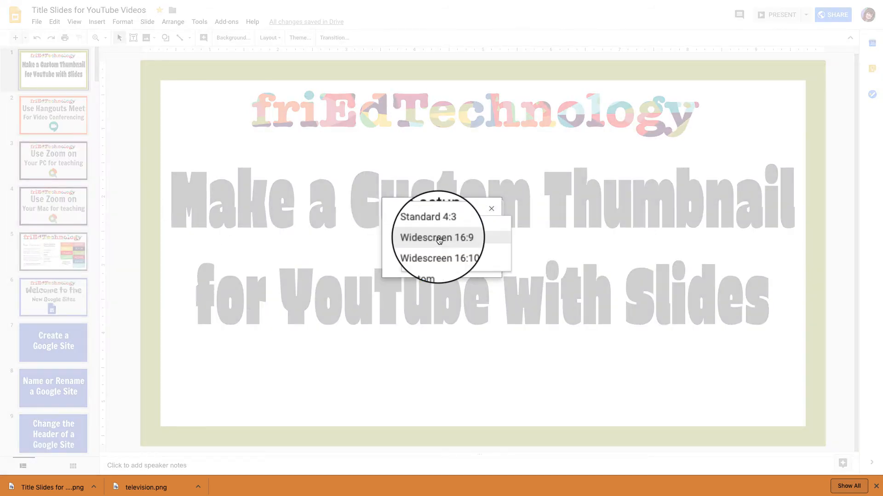
{"action": "left_click", "coordinate": [419, 278]}
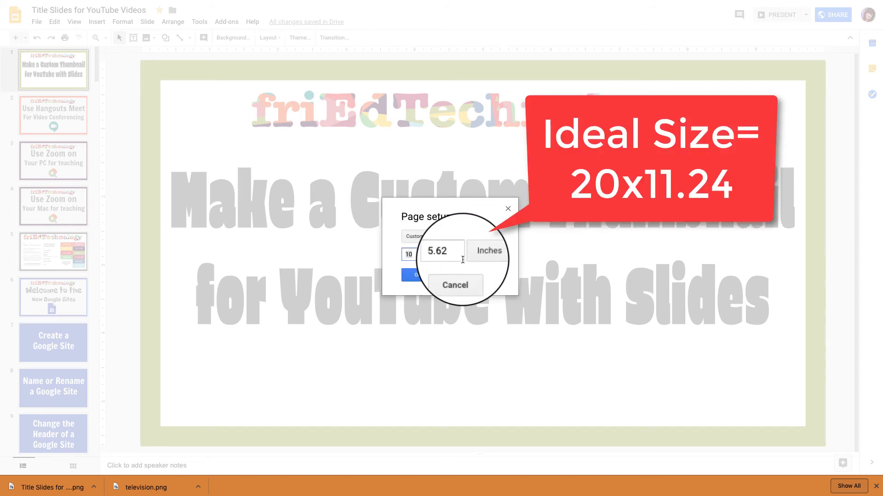
{"action": "left_click", "coordinate": [442, 253]}
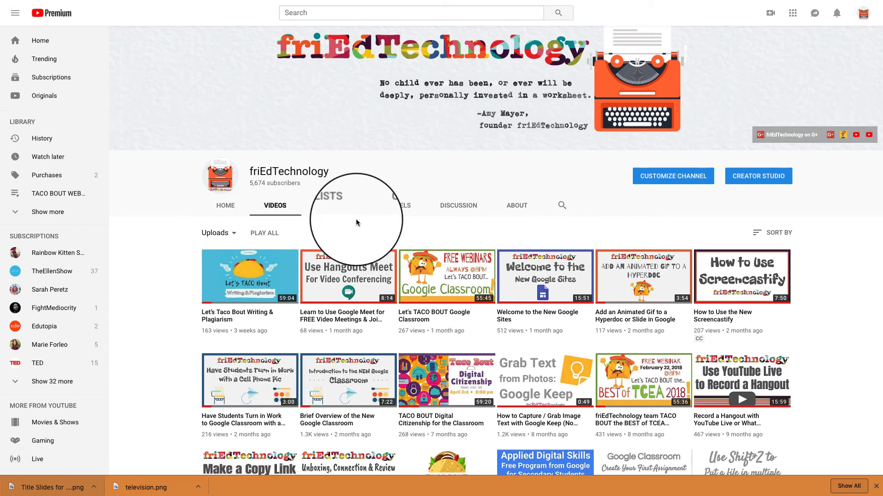
{"action": "mouse_move", "coordinate": [530, 191]}
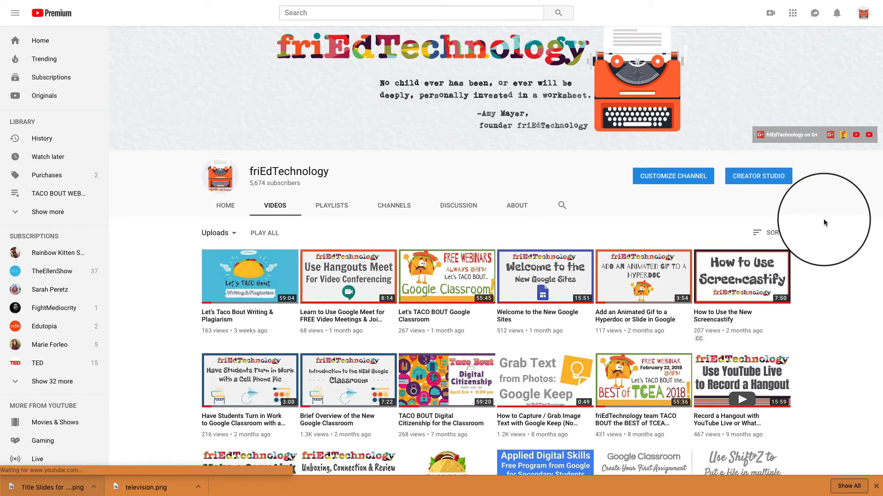
Enter Creator Studio and browse the Video Manager list of 194 uploads.
{"action": "left_click", "coordinate": [757, 176]}
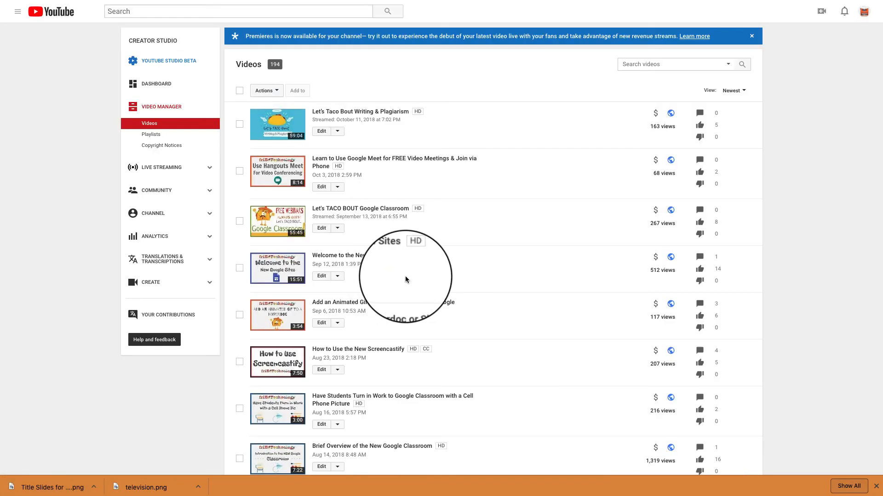
{"action": "scroll", "scroll_direction": "down", "scroll_amount": 3}
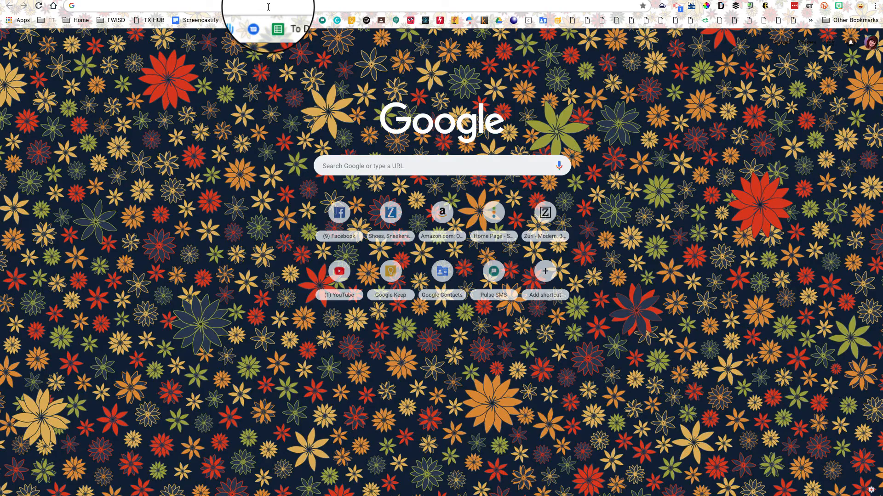
Search Google for "verify youtube account" and look through the results.
{"action": "type", "text": "verify"}
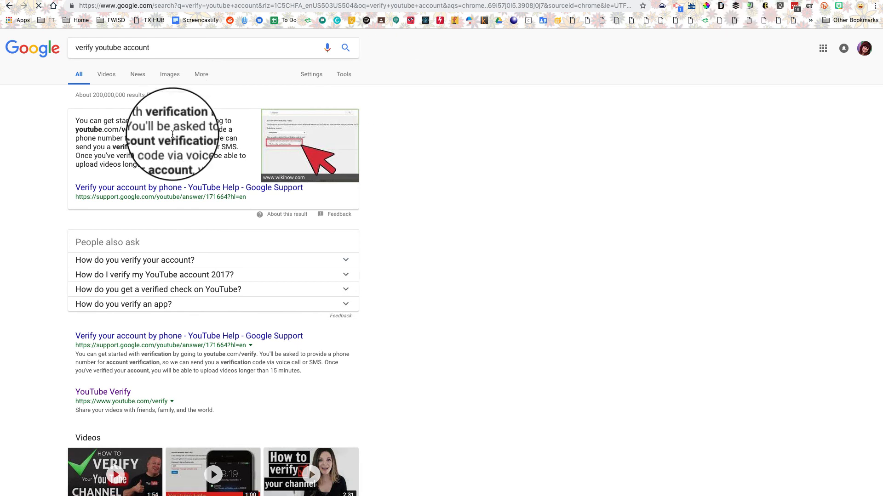
{"action": "scroll", "scroll_direction": "down", "scroll_amount": 3}
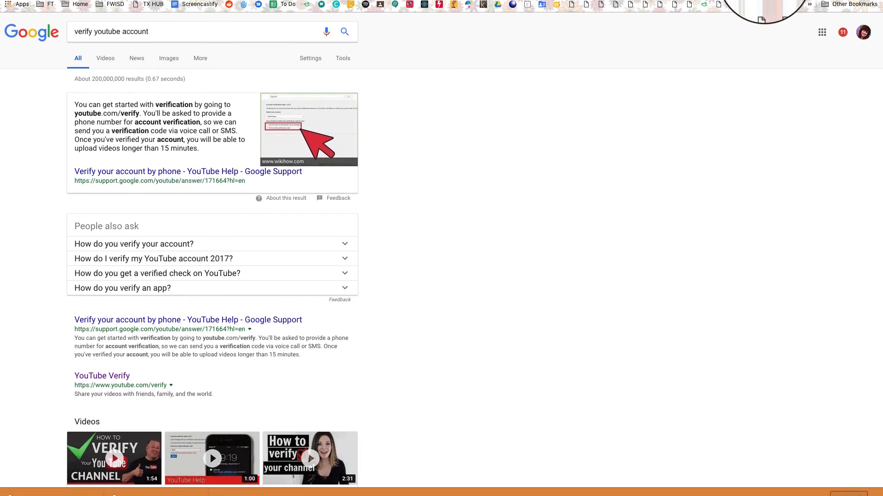
{"action": "scroll", "scroll_direction": "down", "scroll_amount": 3}
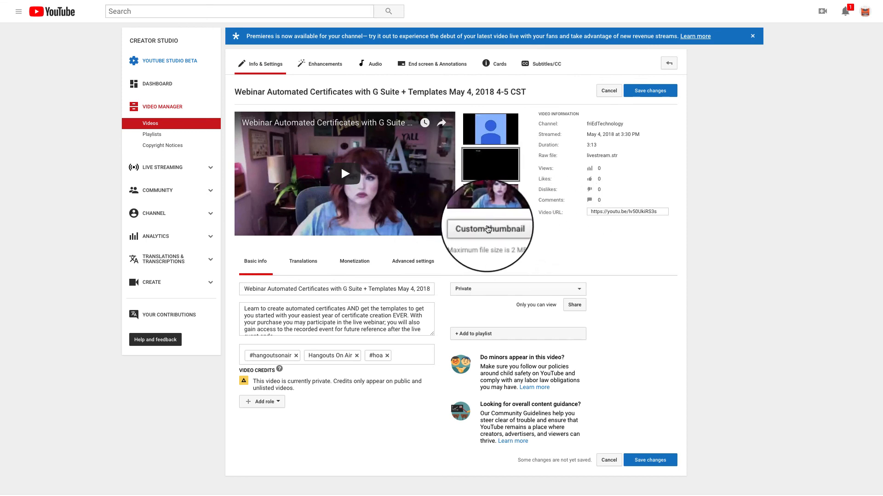
Upload the Title Slides PNG from Downloads as the webinar video's custom thumbnail.
{"action": "left_click", "coordinate": [488, 227]}
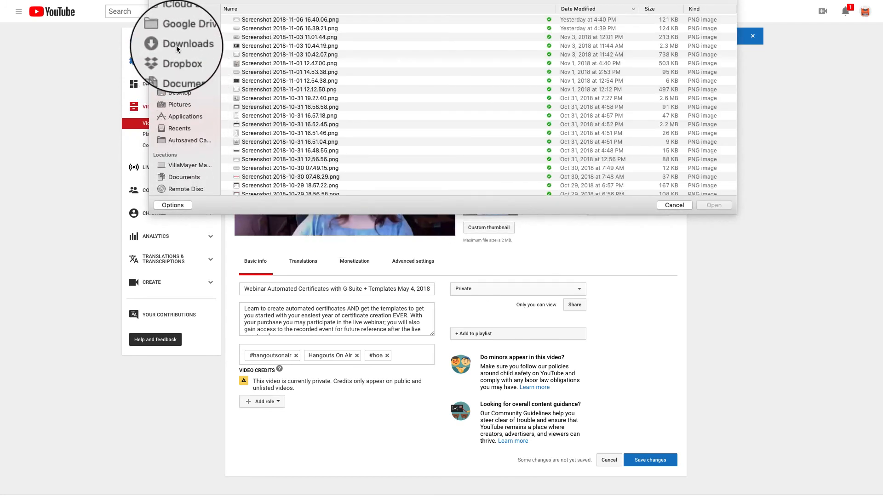
{"action": "left_click", "coordinate": [187, 44]}
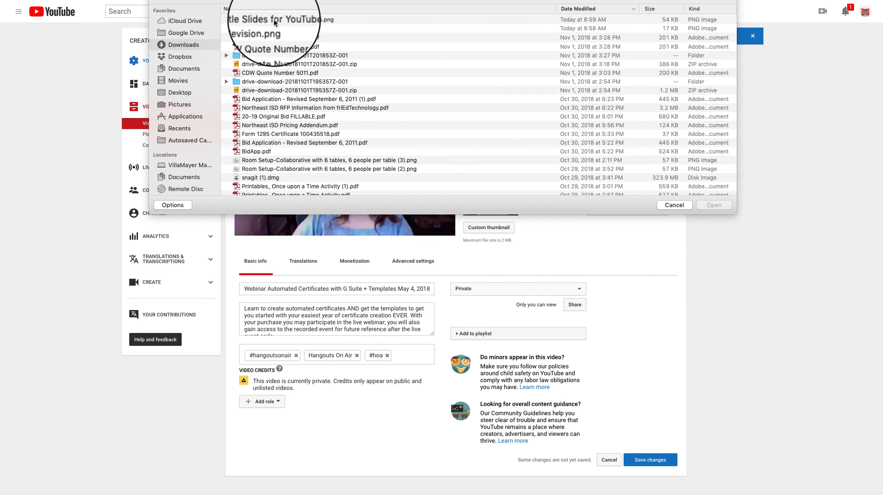
{"action": "left_click", "coordinate": [673, 205]}
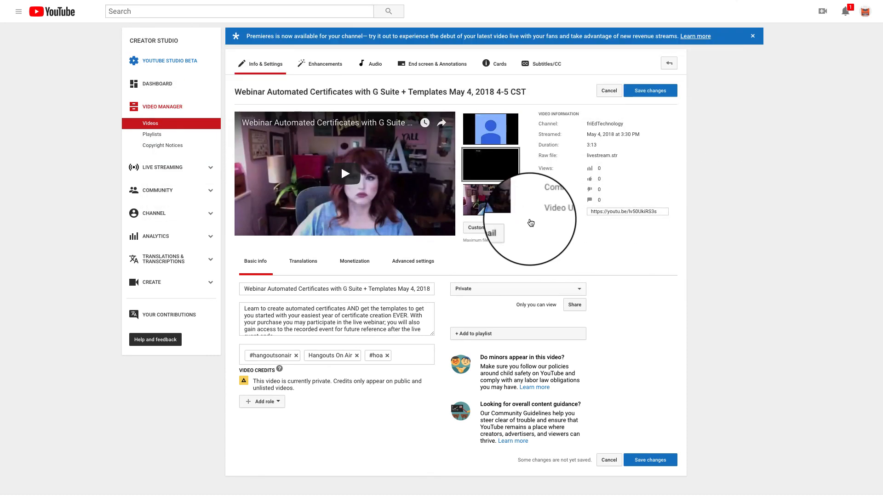